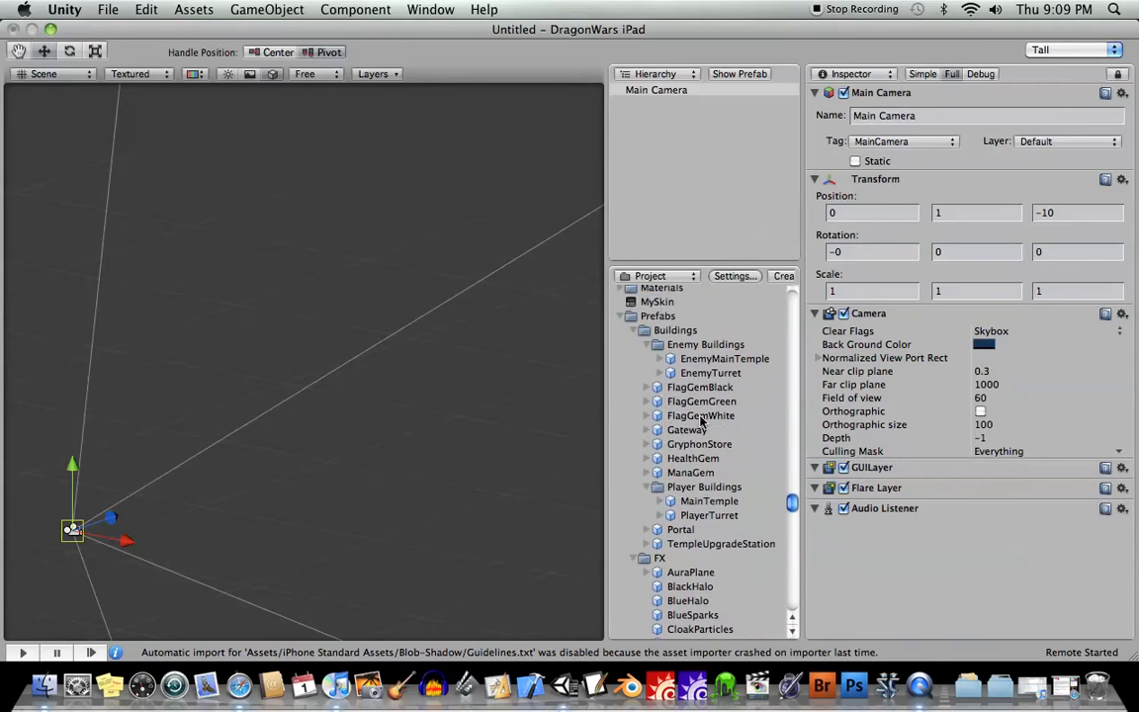
# - Browse Prefabs down to Heroes and drag the Crystax hero prefab into the scene
pyautogui.click(657, 316)
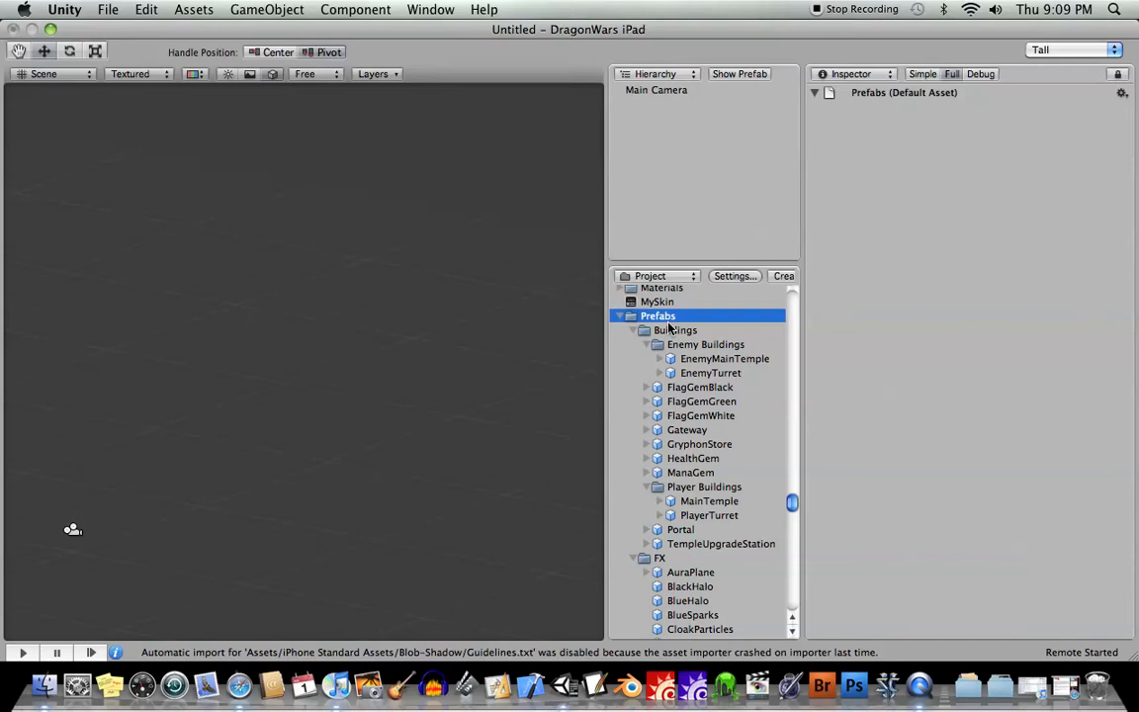
pyautogui.scroll(-3)
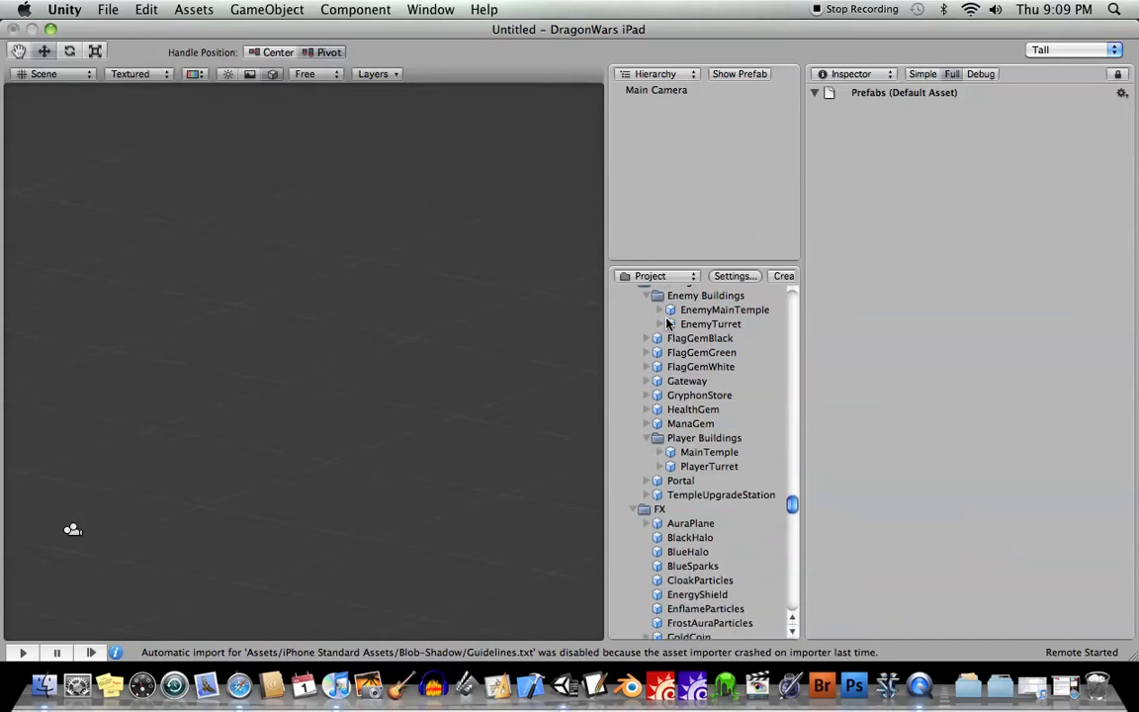
pyautogui.scroll(-3)
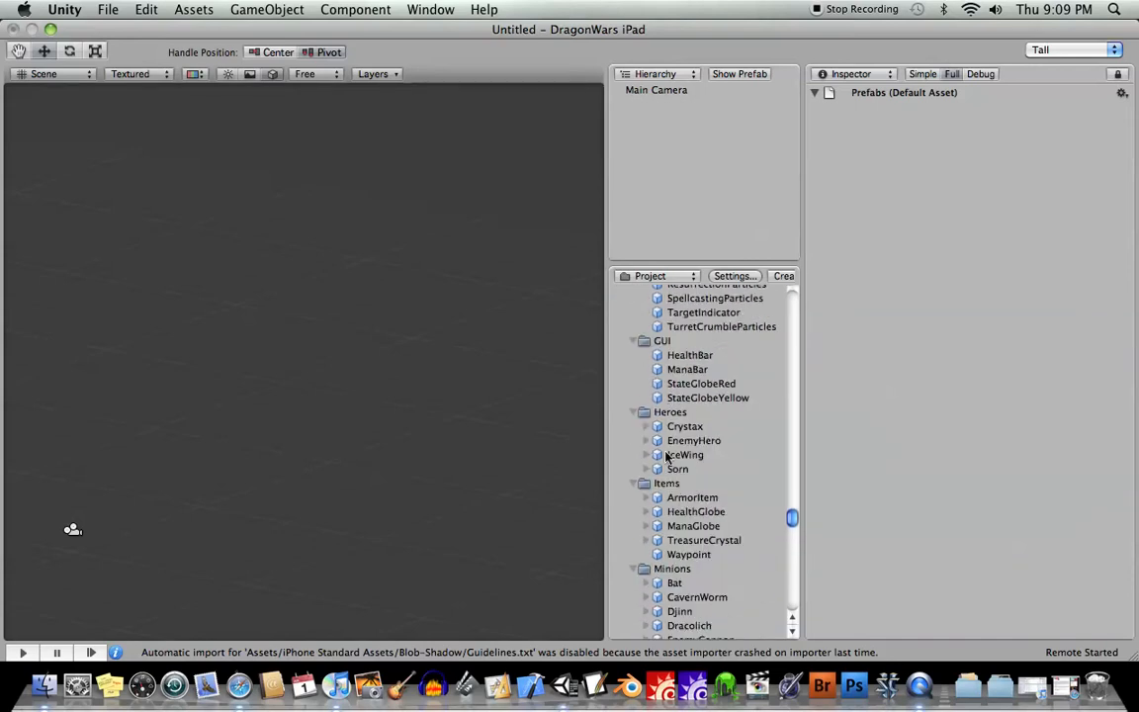
pyautogui.click(684, 425)
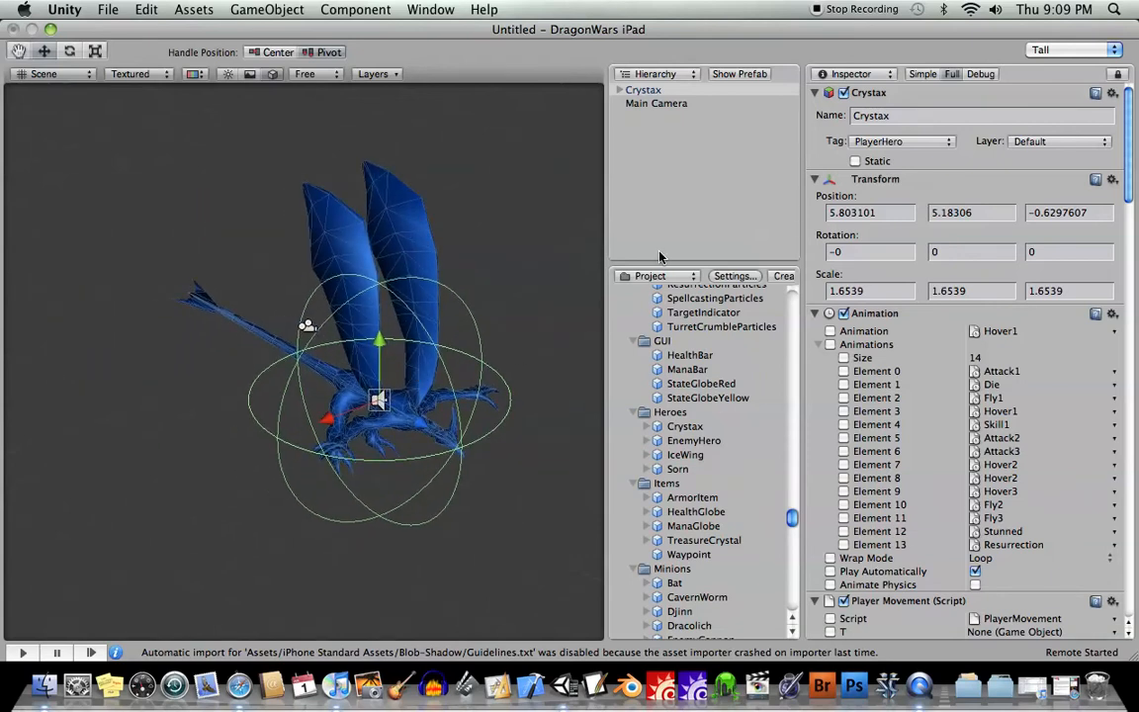
pyautogui.moveTo(949, 188)
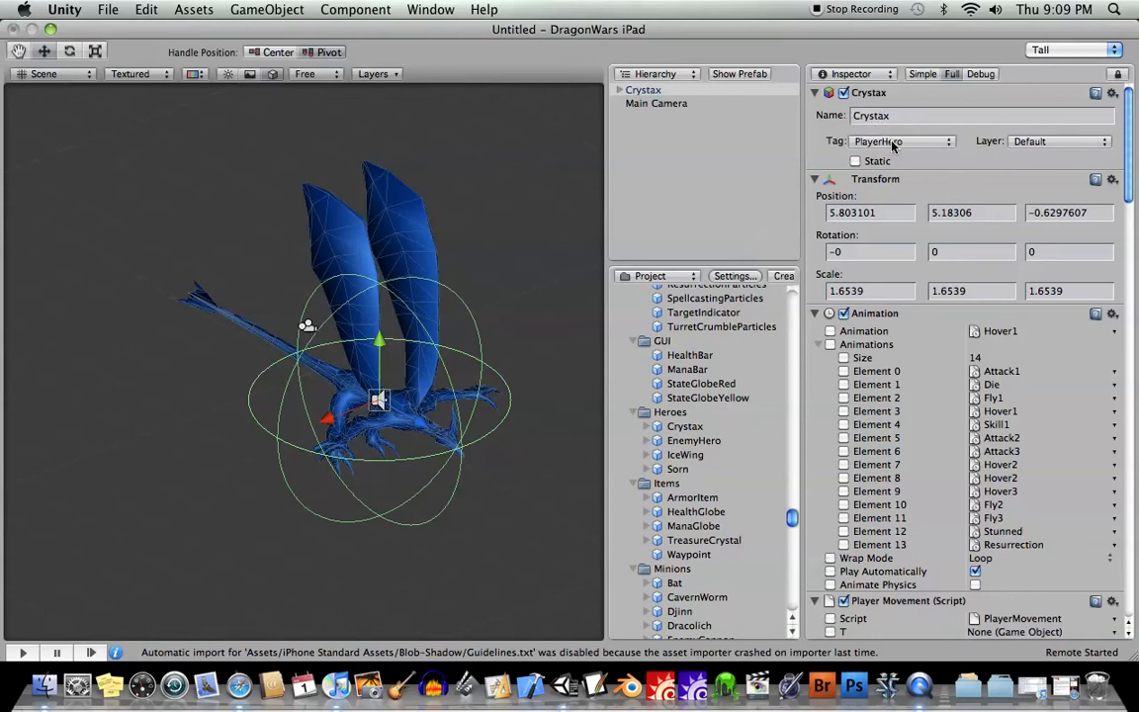
# - Scroll through Crystax's Player Movement and Player Global Vars components in the Inspector
pyautogui.scroll(-3)
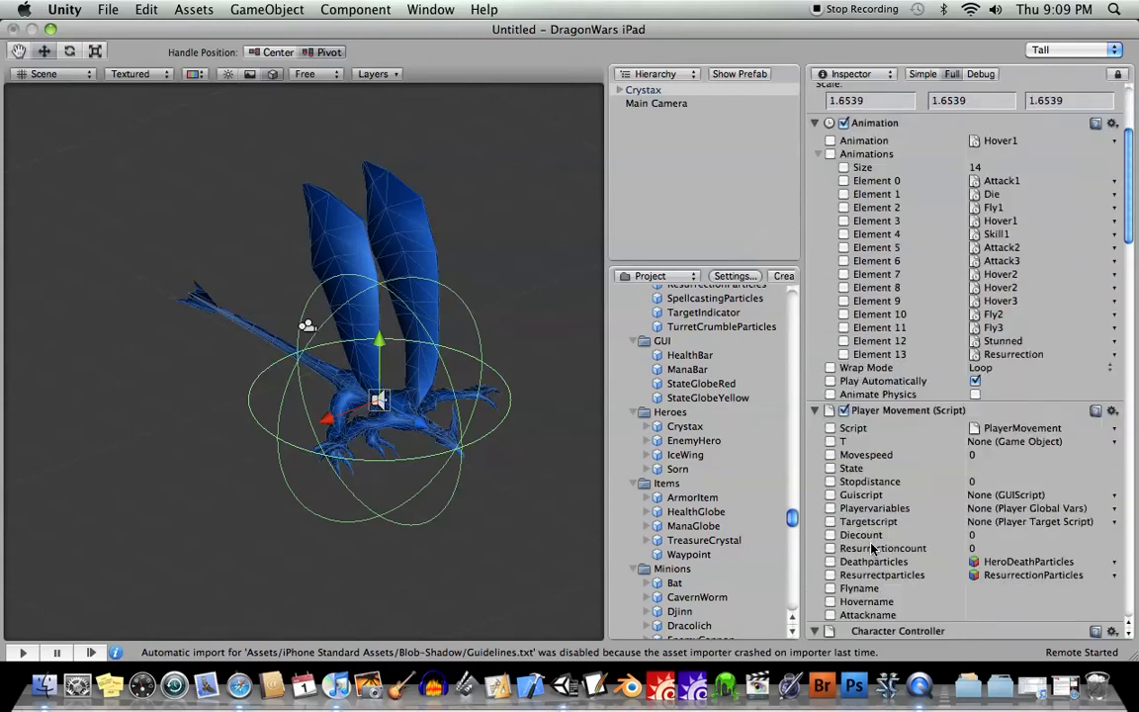
pyautogui.scroll(-3)
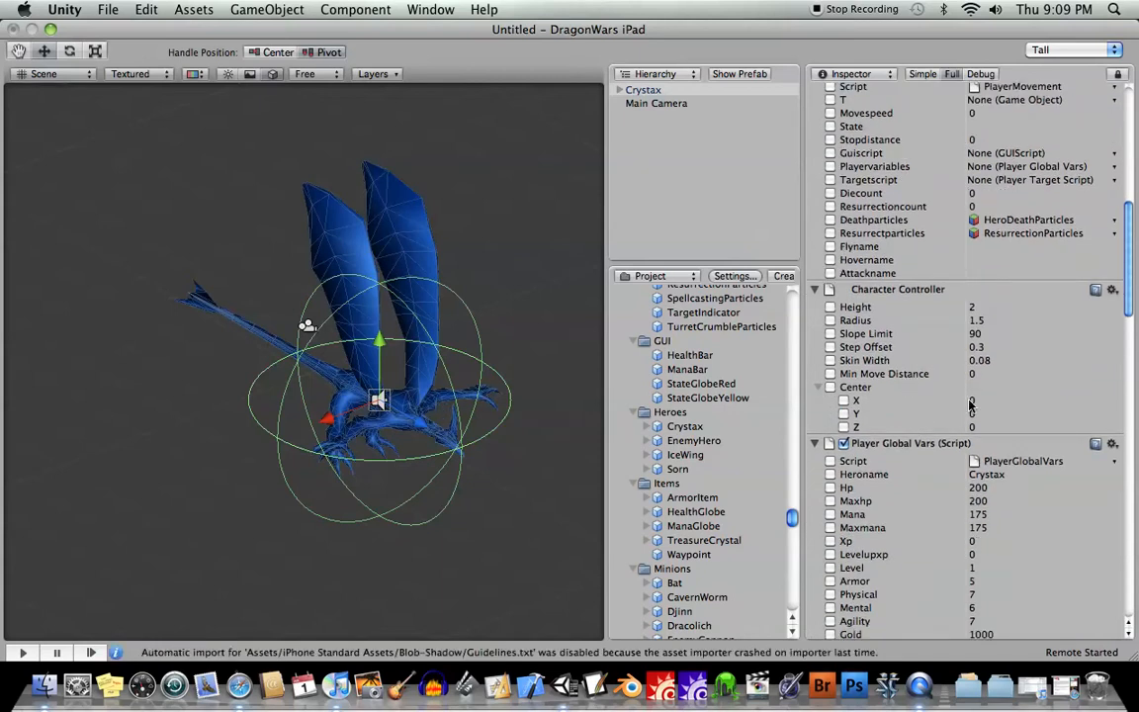
pyautogui.scroll(-3)
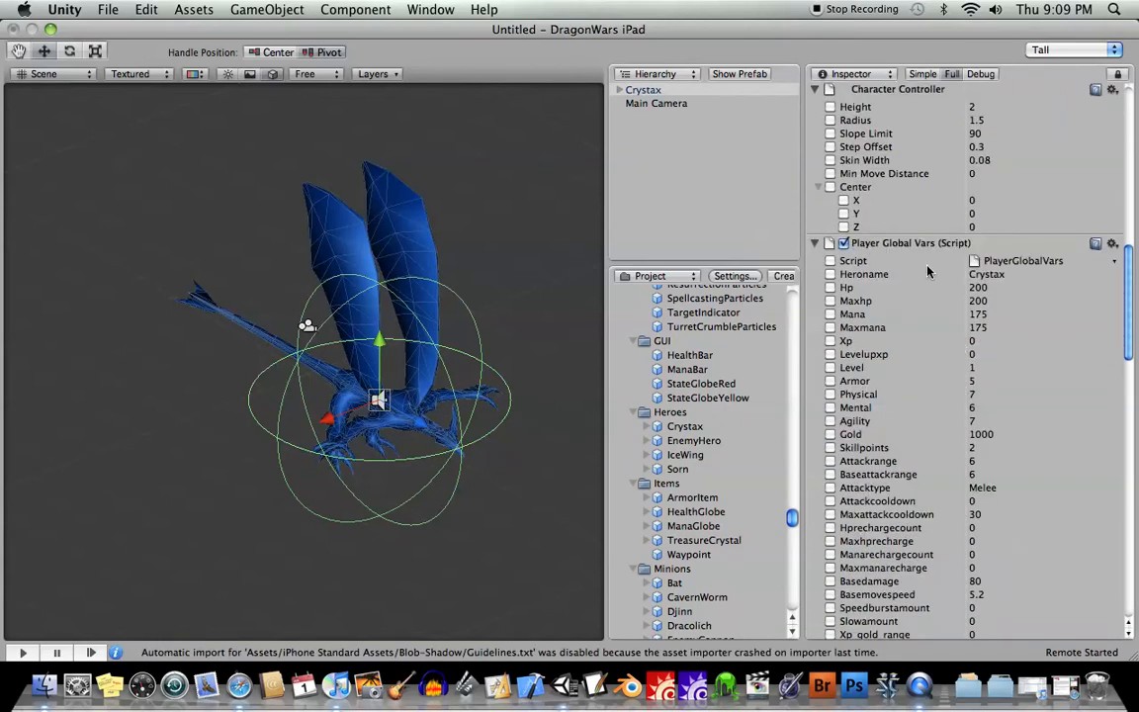
pyautogui.moveTo(938, 480)
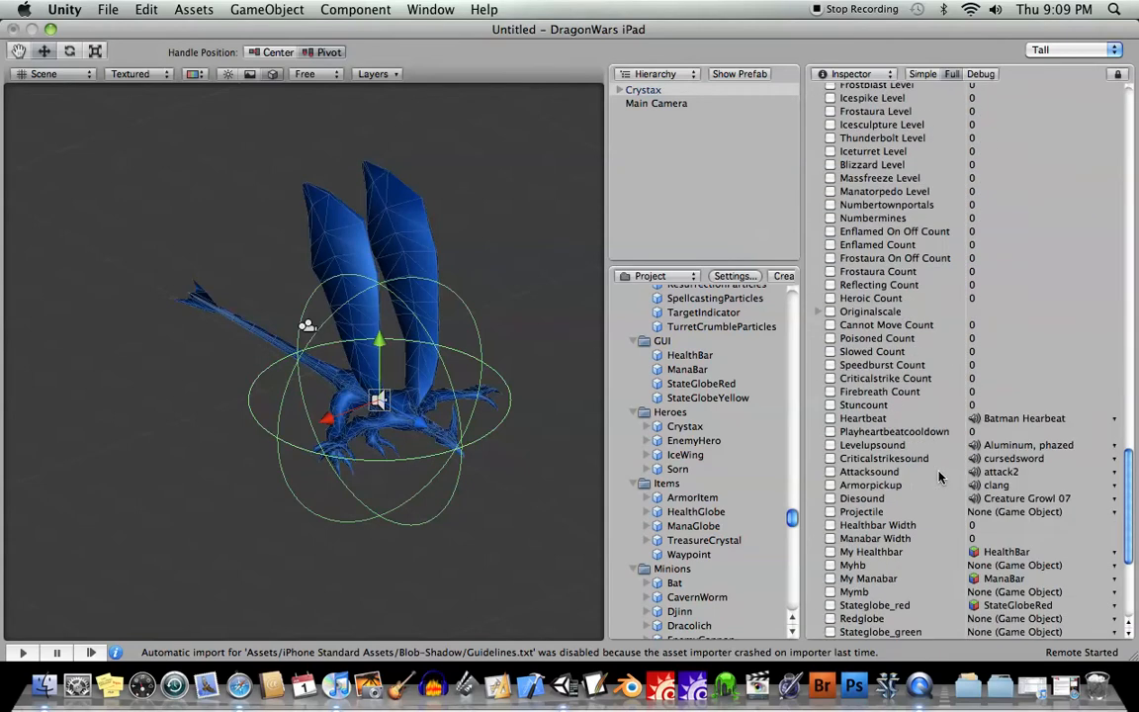
pyautogui.scroll(-3)
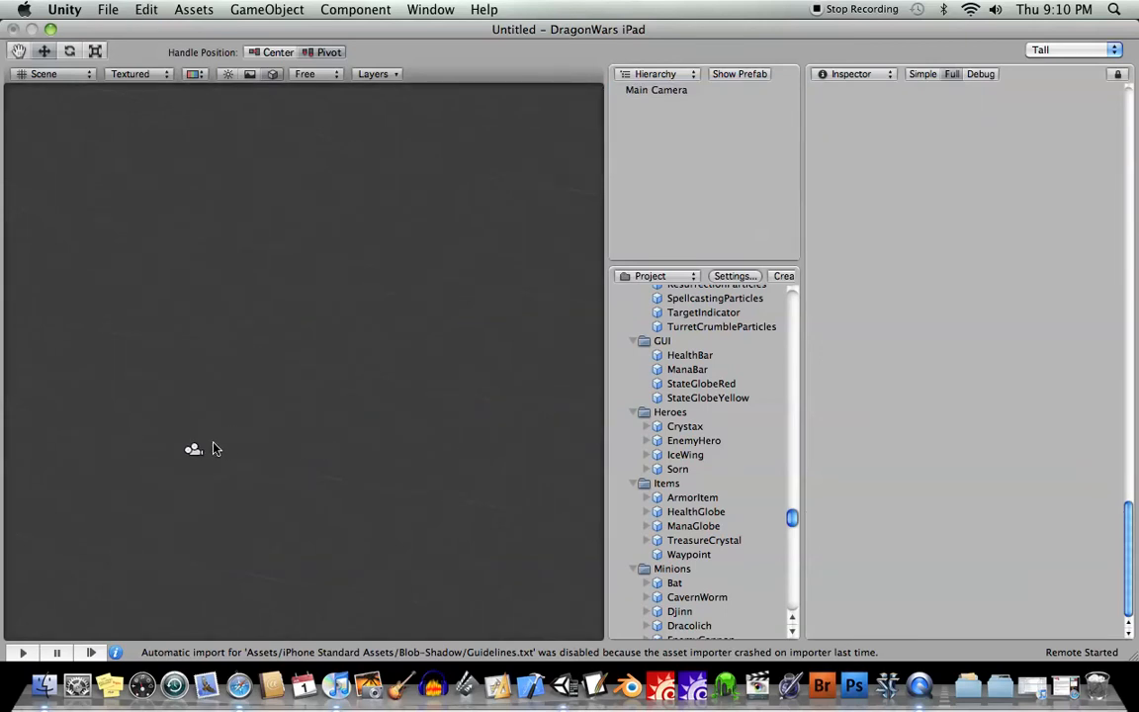
pyautogui.click(656, 91)
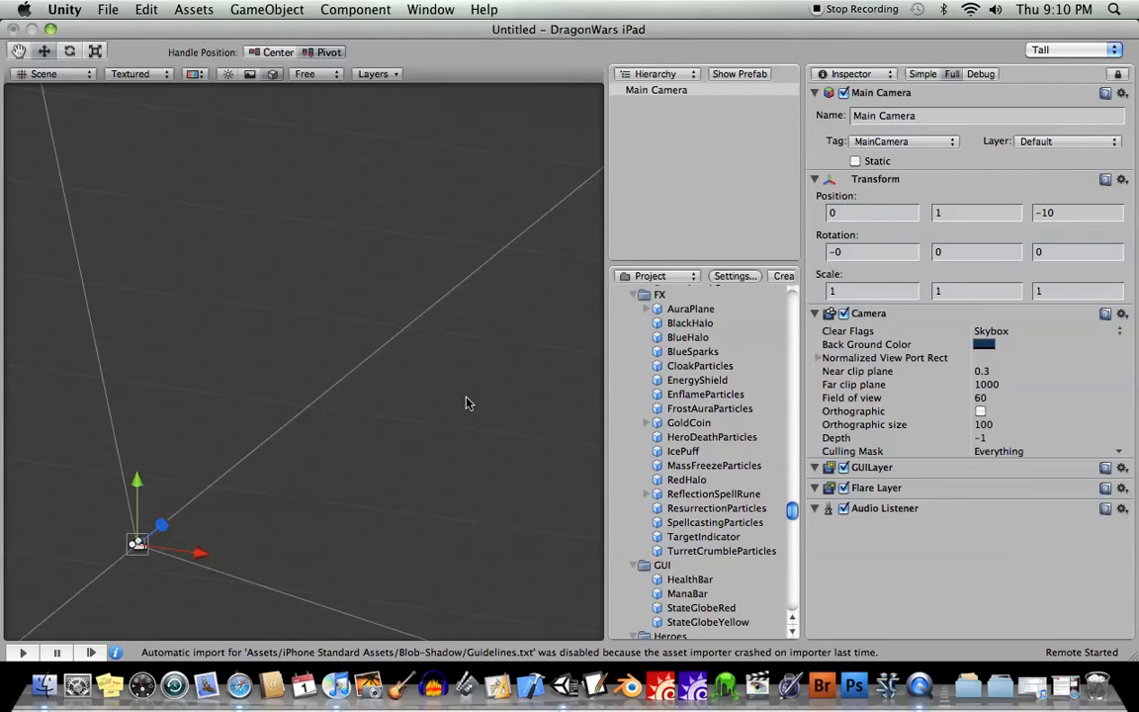
pyautogui.moveTo(445, 380)
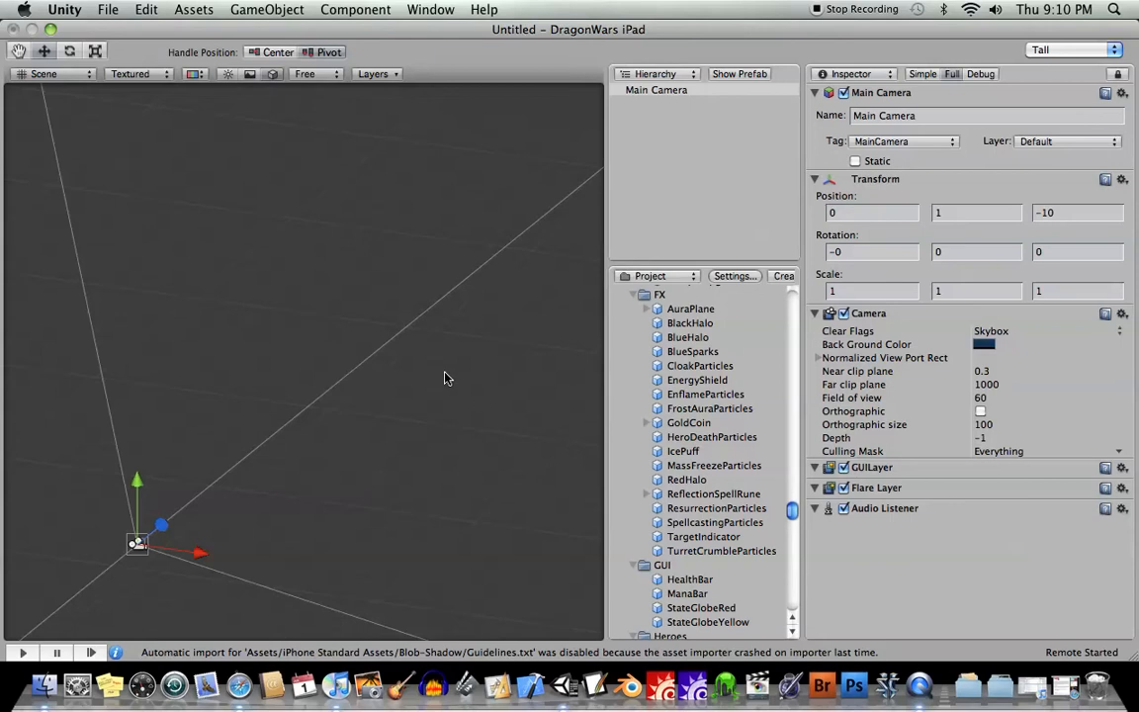
pyautogui.click(267, 8)
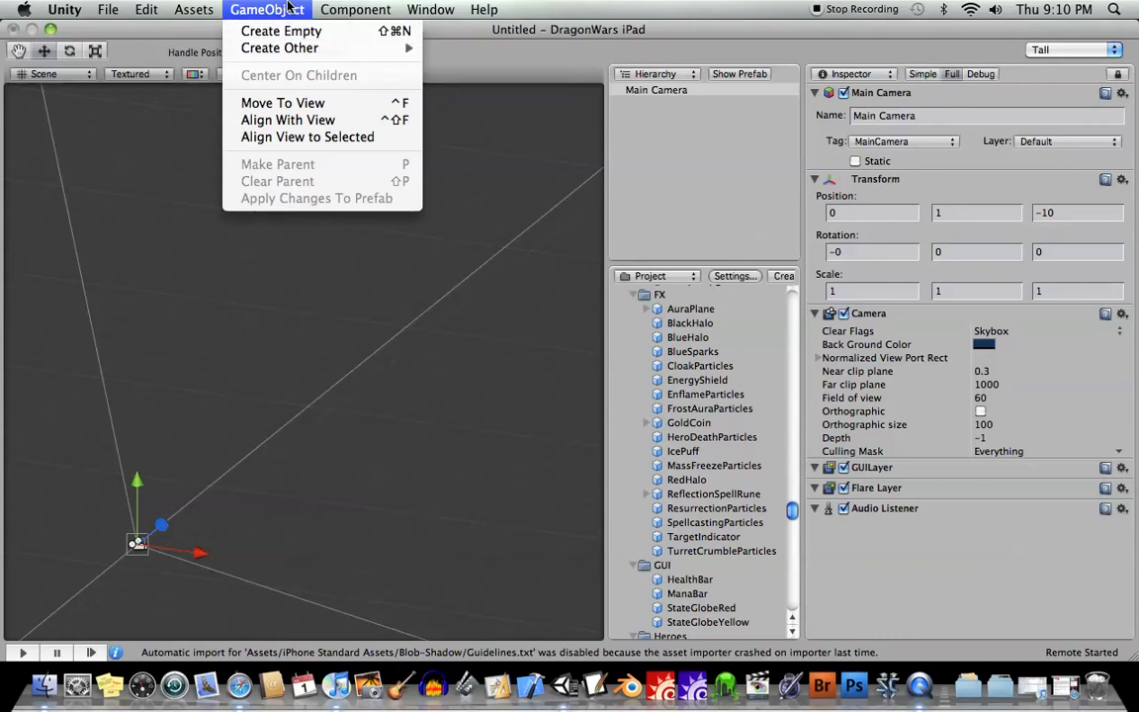
pyautogui.click(506, 59)
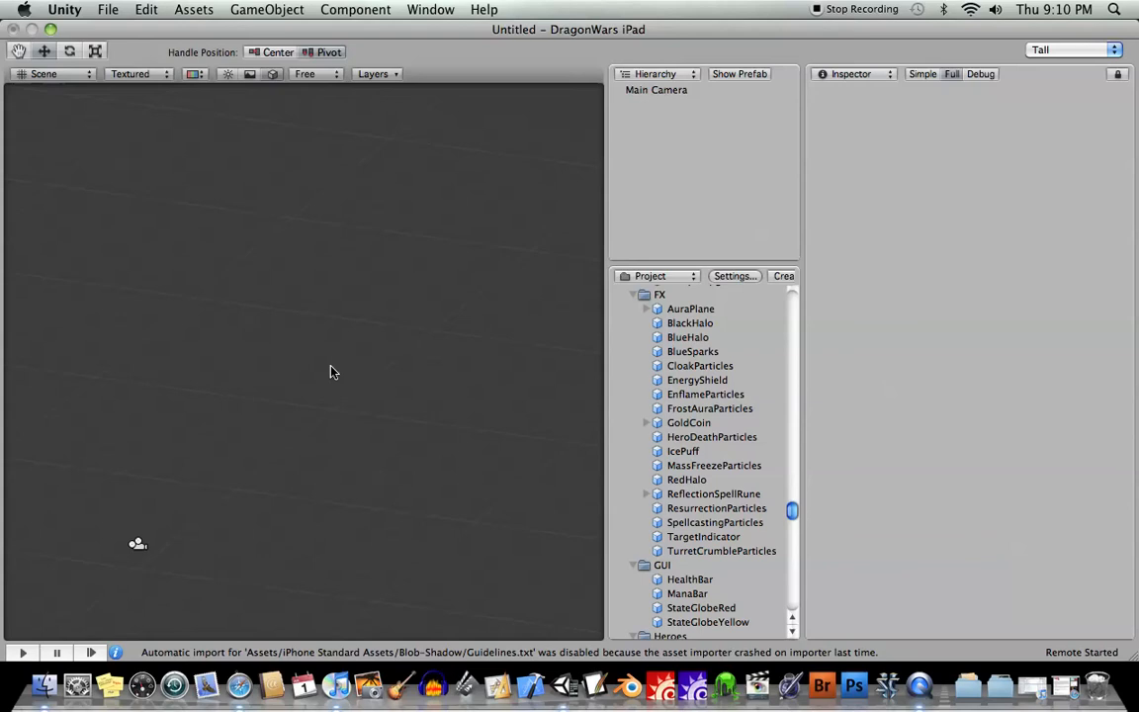
# - Create a new Particle System via GameObject > Create Other
pyautogui.click(265, 8)
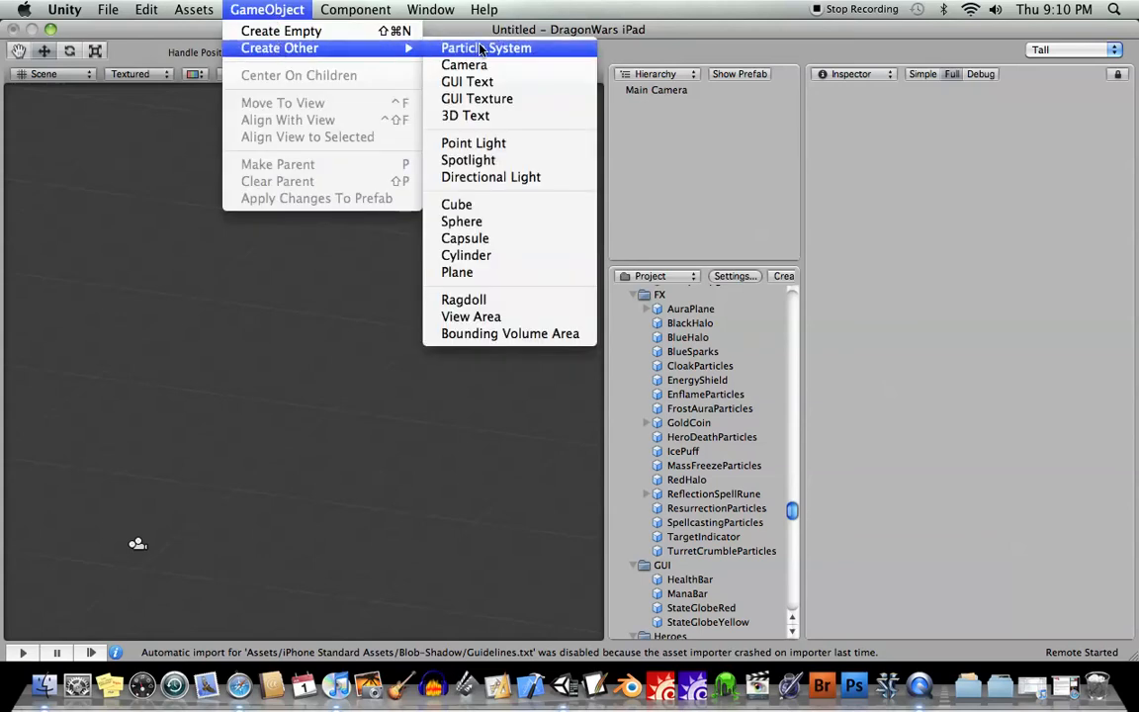
pyautogui.click(484, 47)
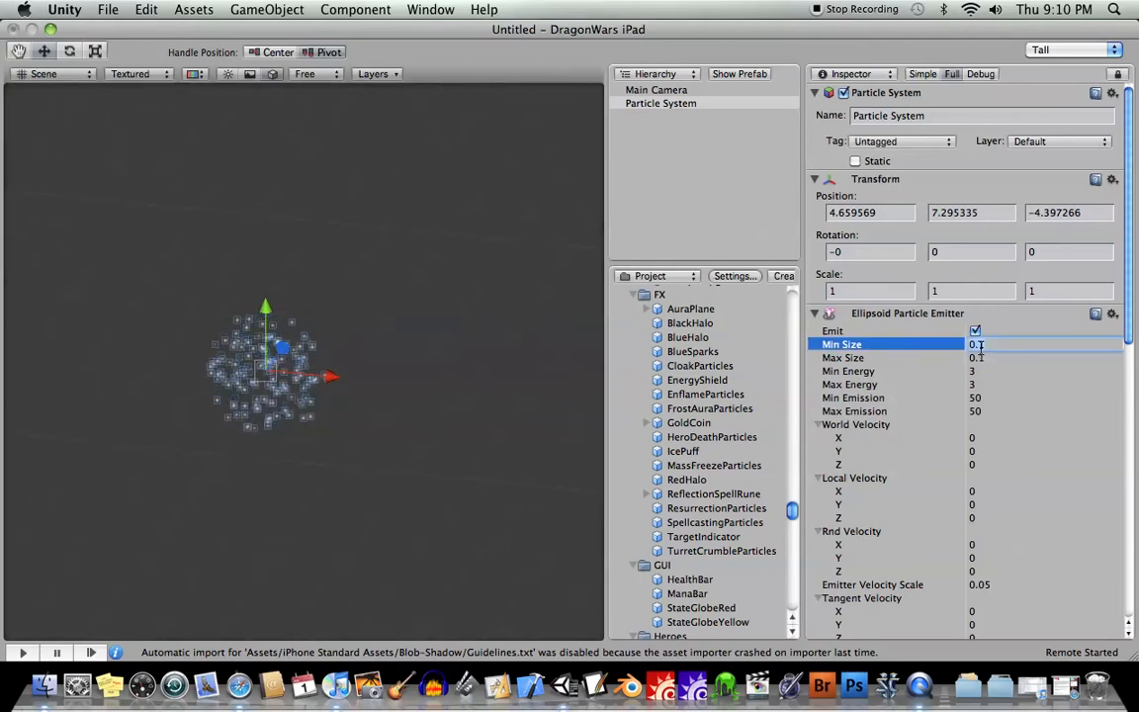
# - Set the Ellipsoid Particle Emitter's Max Size to 3, Max Energy to 7 and Min Emission to 20
pyautogui.click(1038, 356)
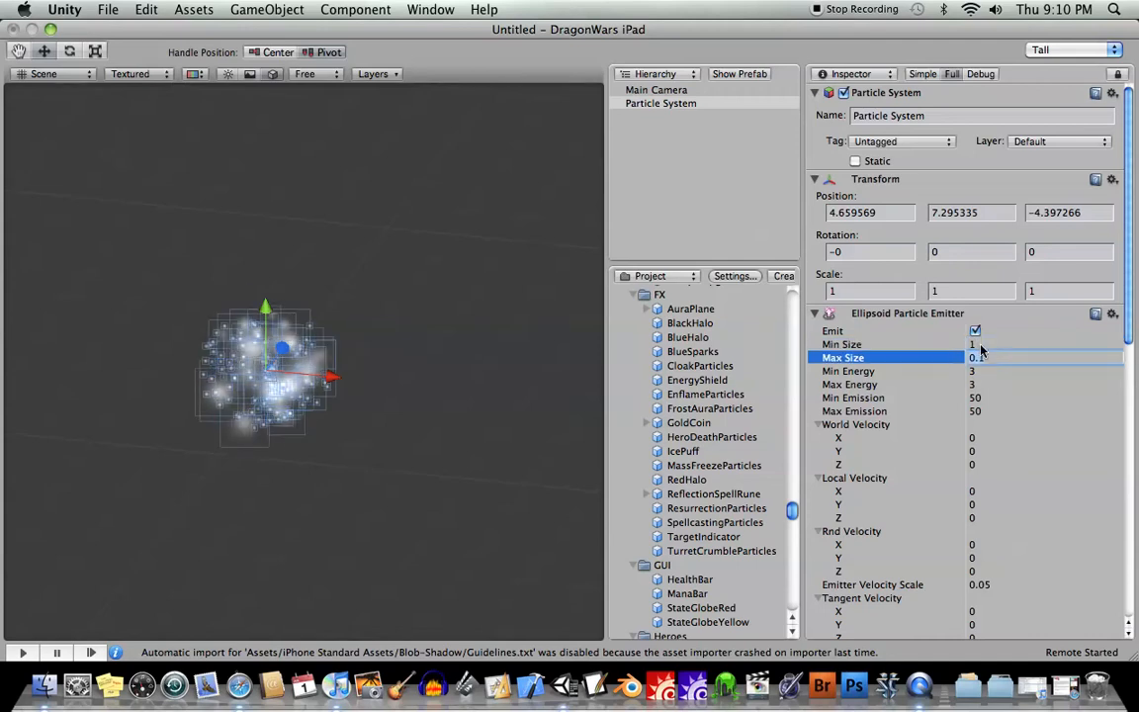
pyautogui.write('3')
pyautogui.click(1045, 383)
pyautogui.write('6')
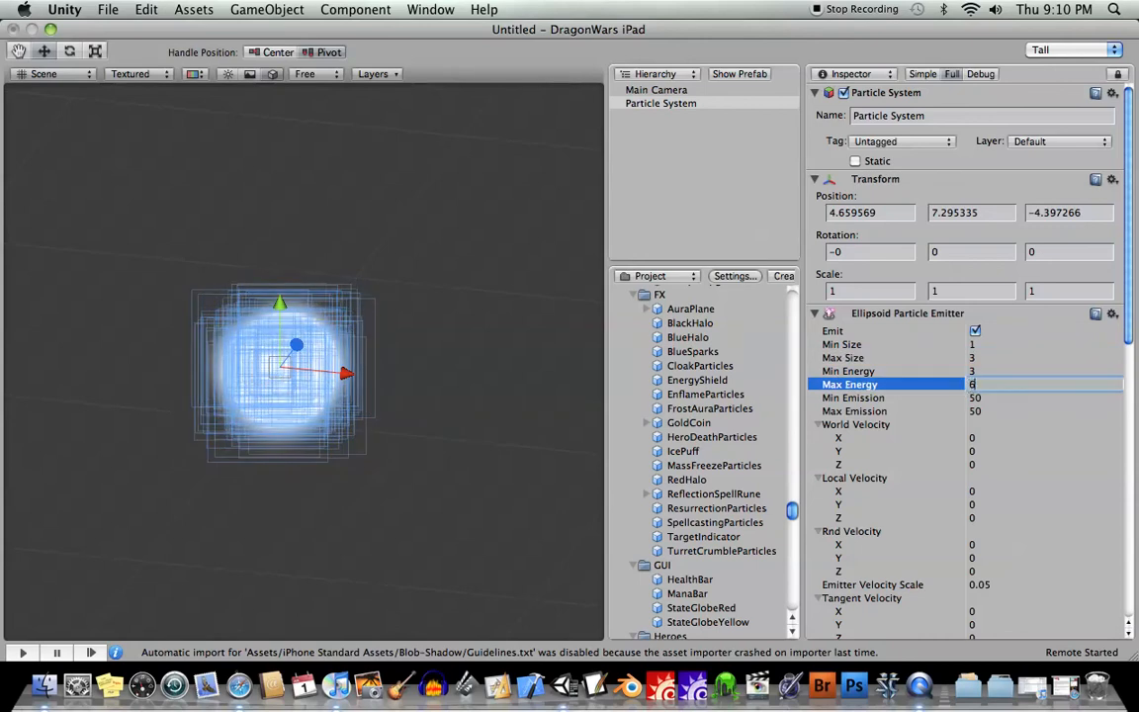
pyautogui.write('7')
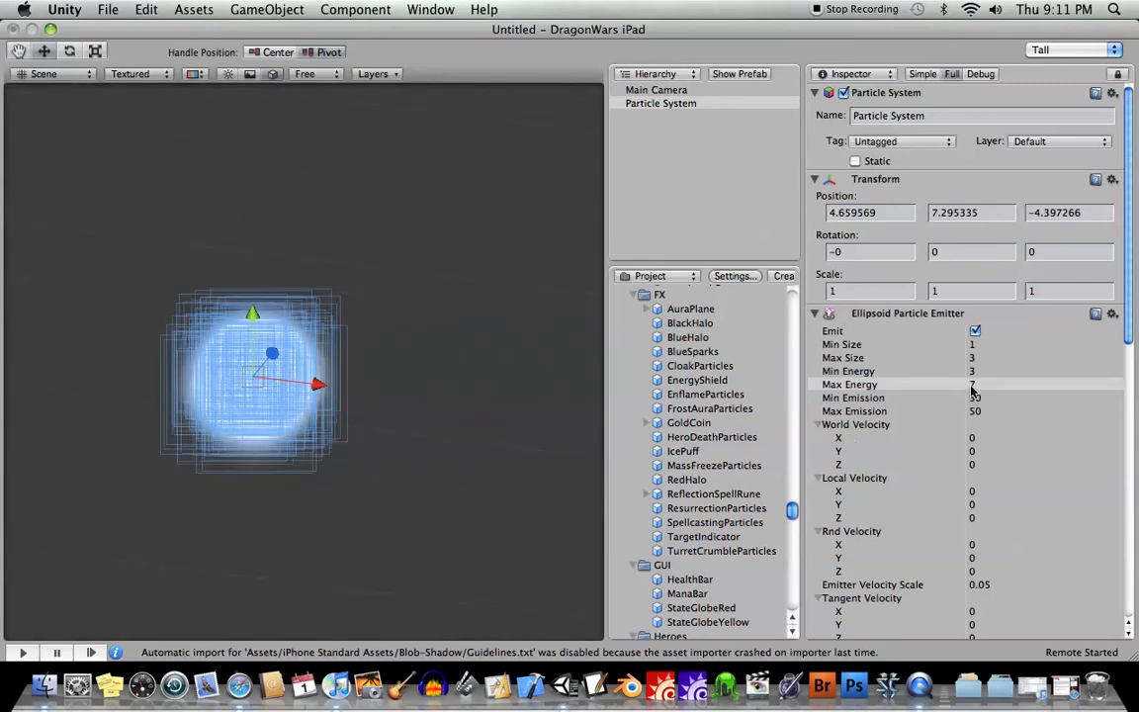
pyautogui.click(988, 398)
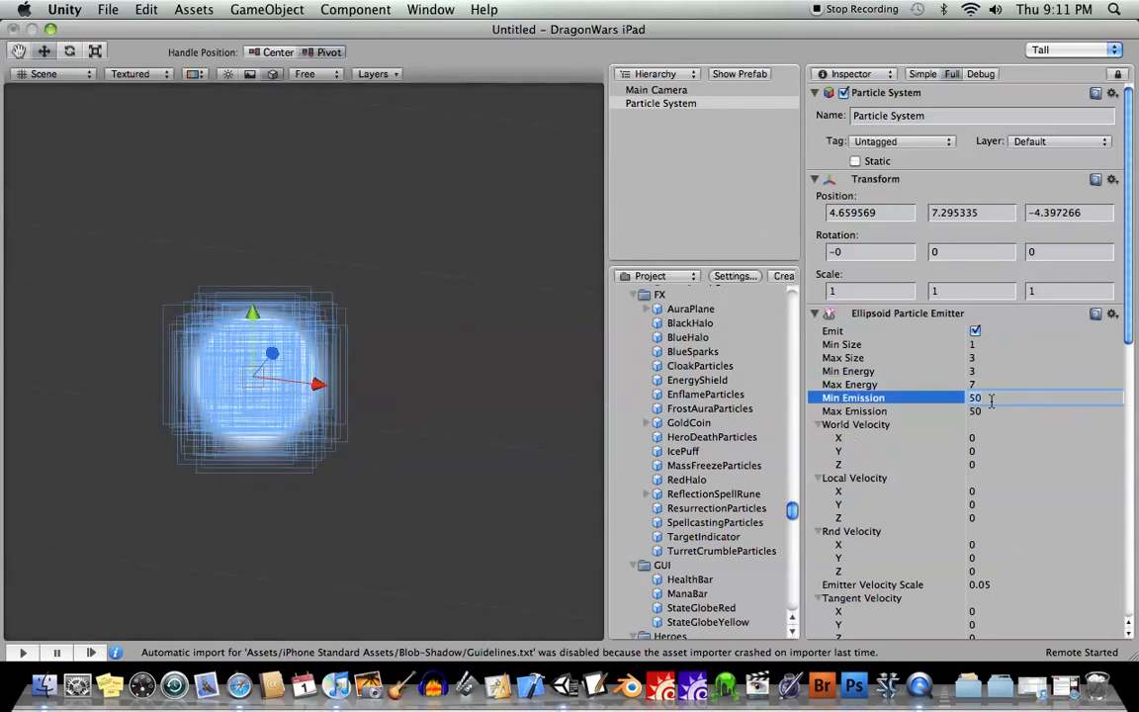
pyautogui.write('2')
pyautogui.click(1044, 409)
pyautogui.write('35')
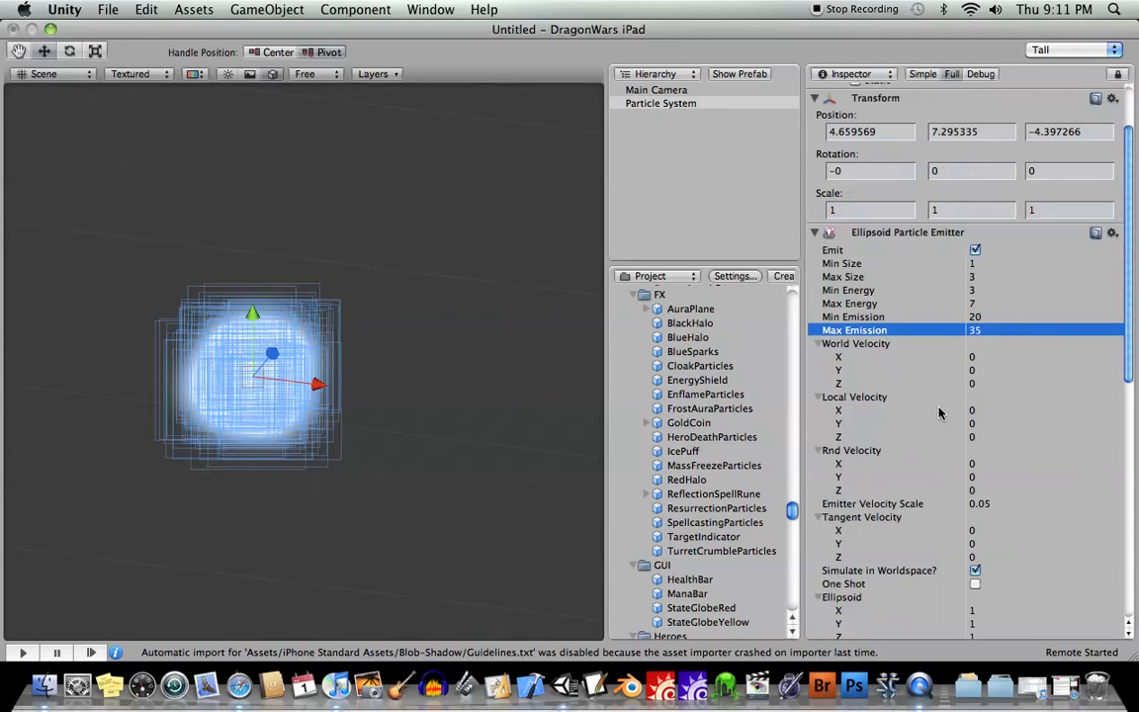
# - Give the emitter Local Velocity Y 2, random velocity 1 per axis, and enable One Shot
pyautogui.scroll(-3)
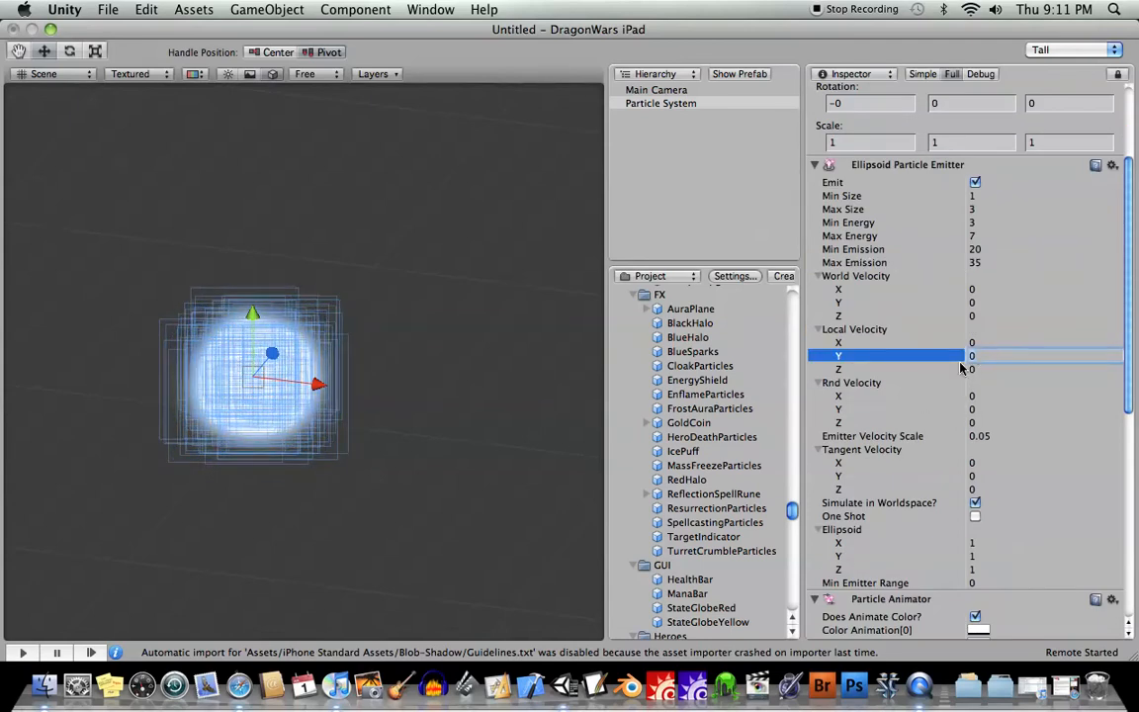
pyautogui.write('2')
pyautogui.click(1044, 396)
pyautogui.write('1')
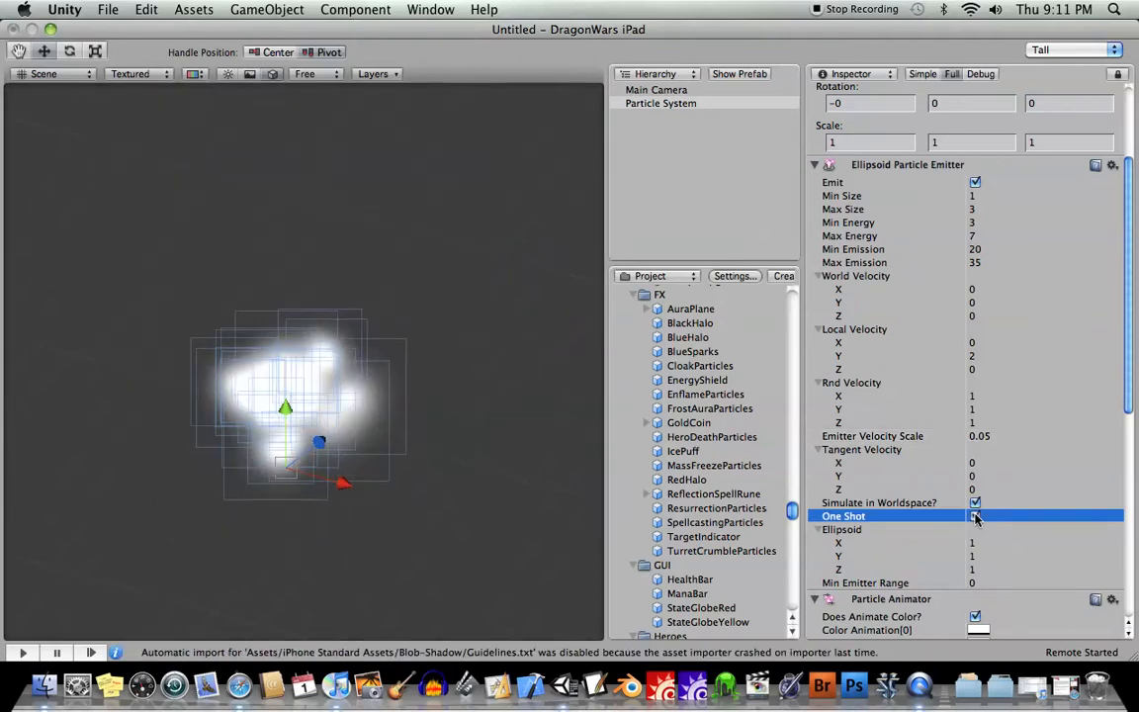
pyautogui.click(977, 514)
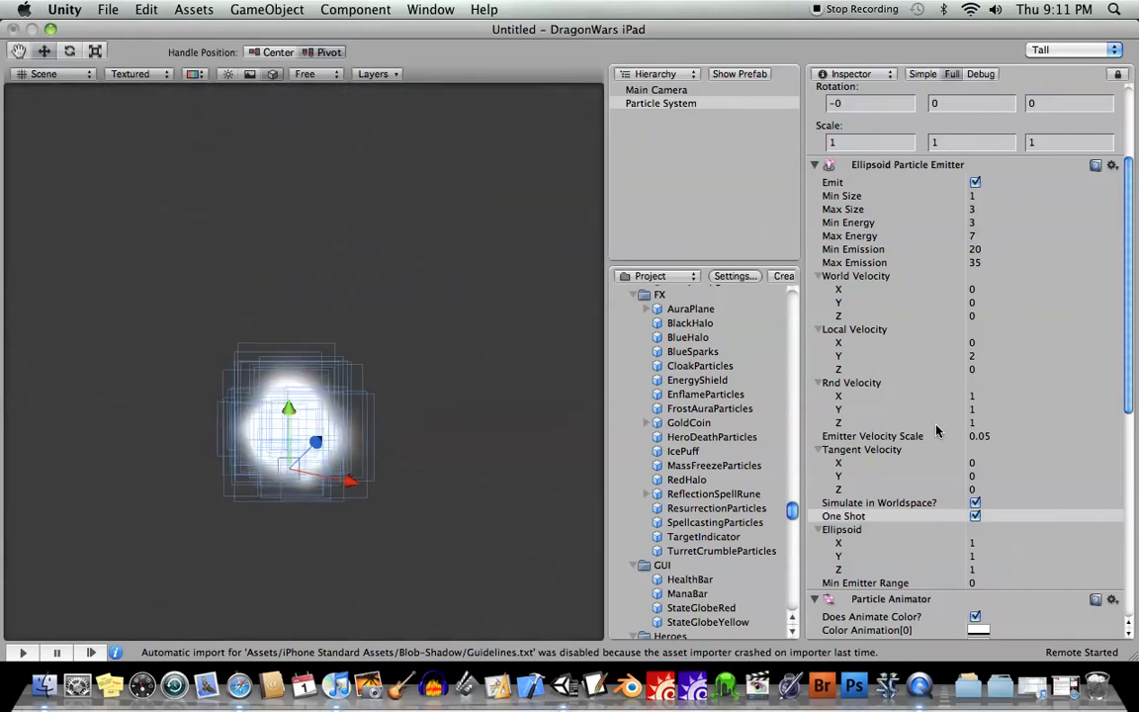
pyautogui.scroll(-3)
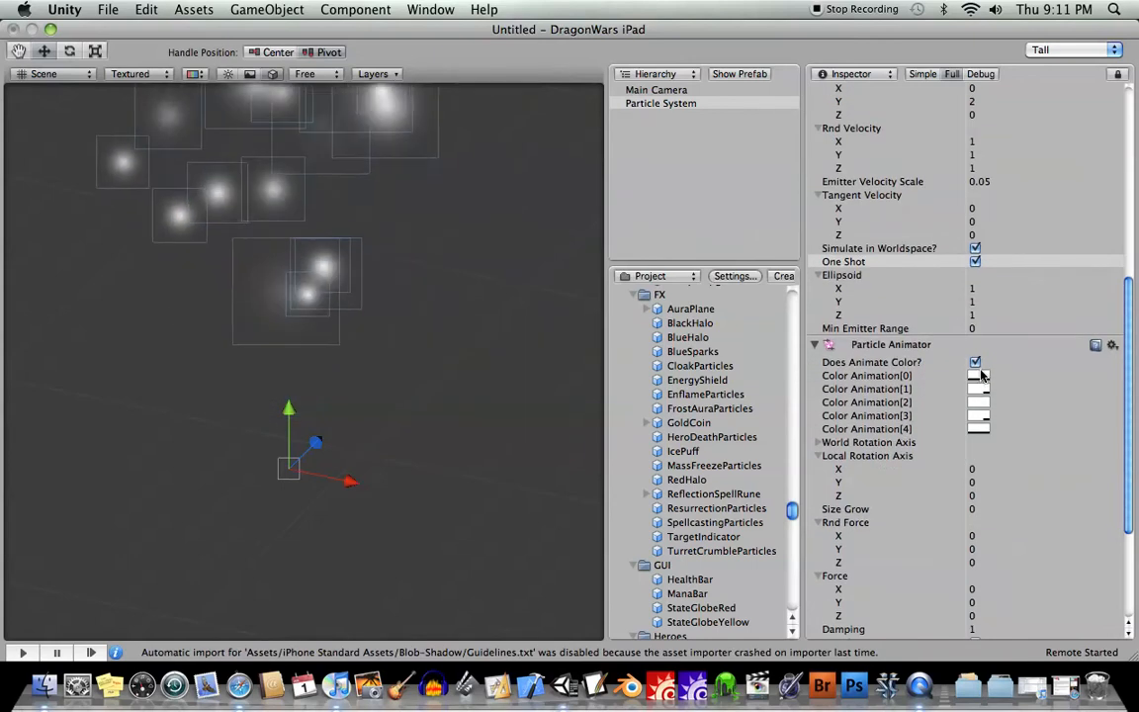
# - Set the Particle Animator's colour animation keys to dark red and orange shades
pyautogui.click(977, 376)
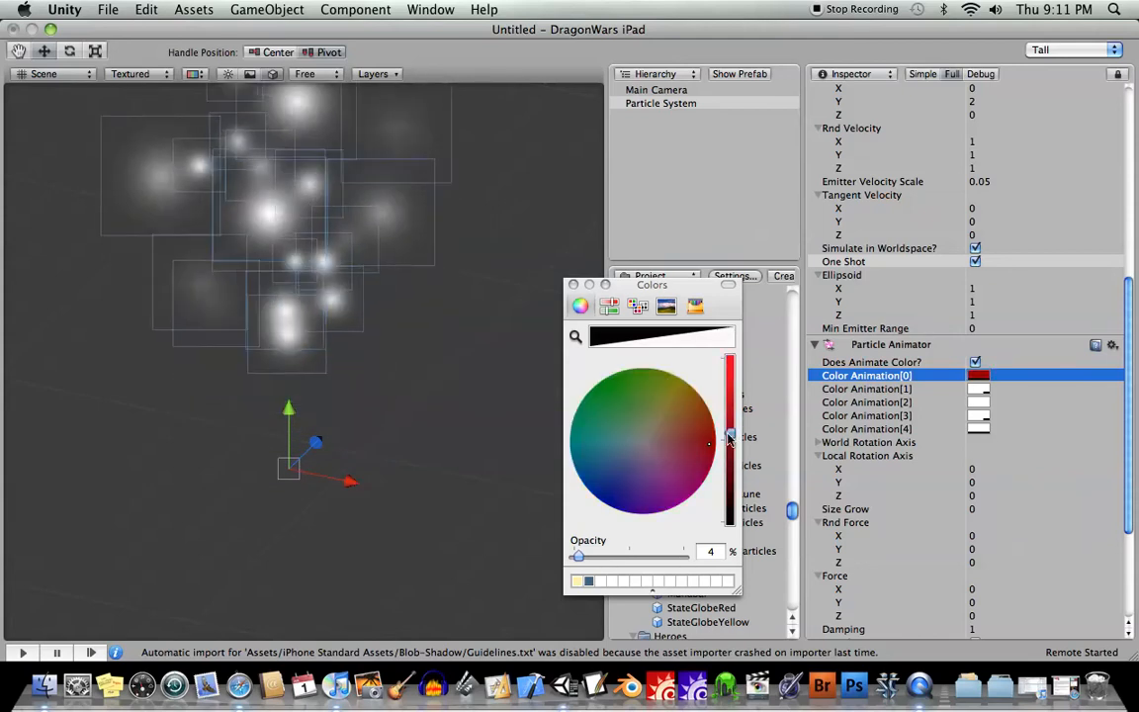
pyautogui.click(866, 388)
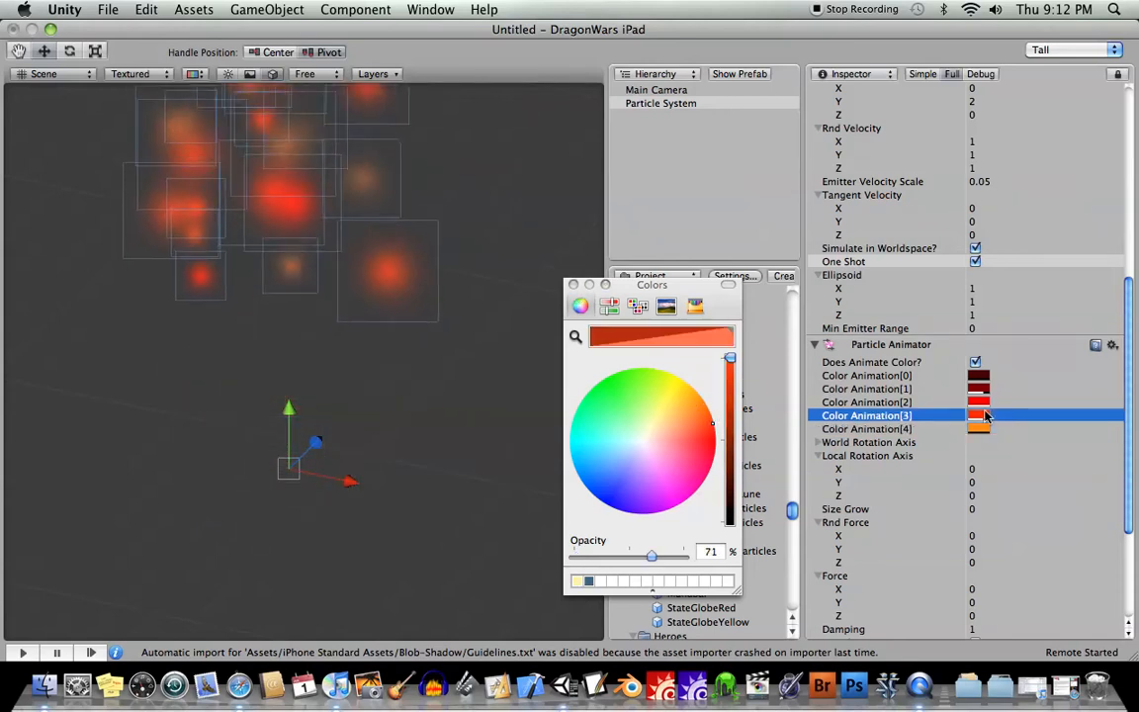
pyautogui.click(700, 415)
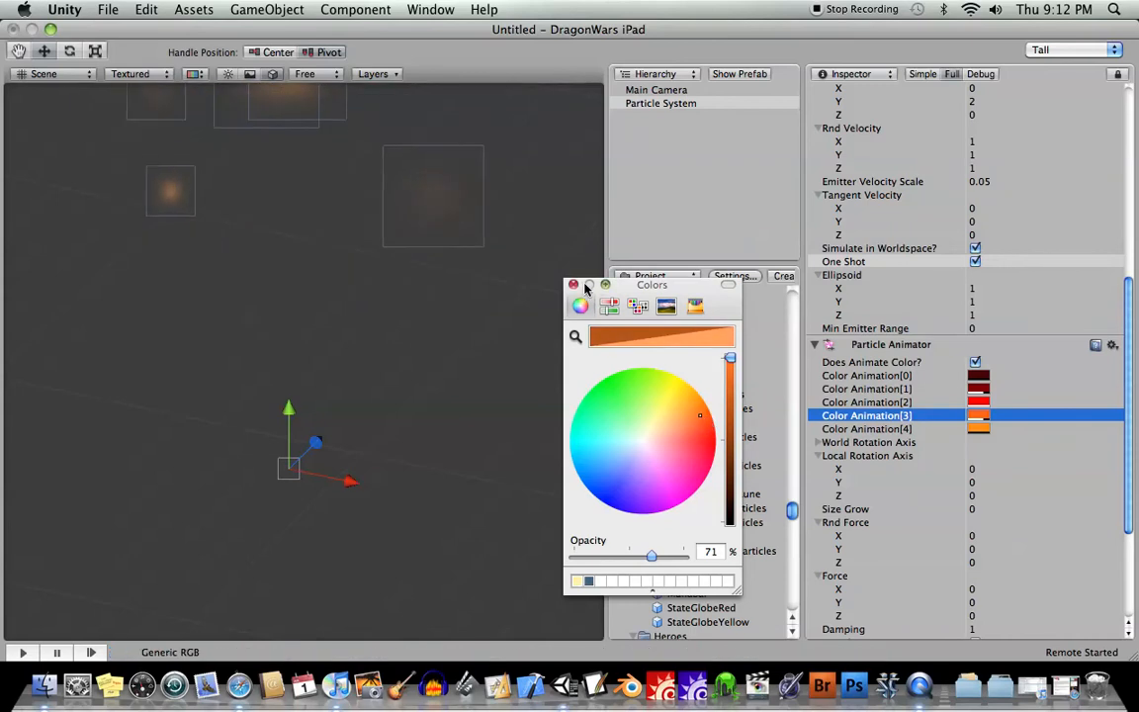
pyautogui.click(574, 285)
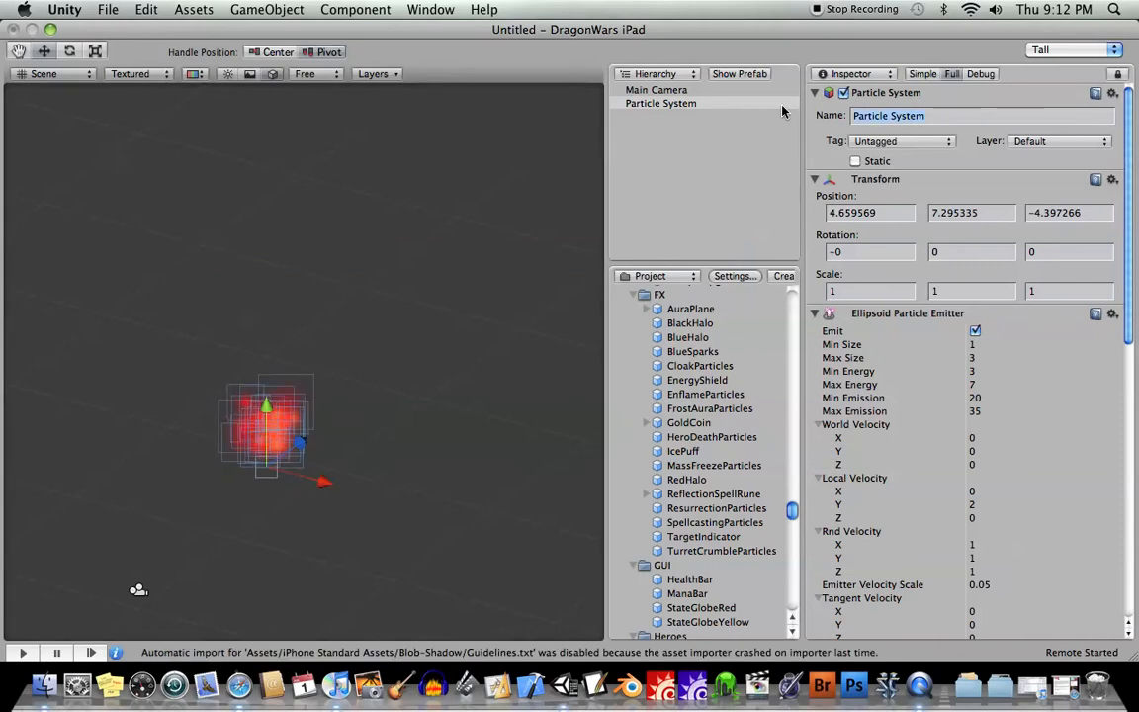
# - Name the particle system 'DamageHit' in the Inspector
pyautogui.write('DamageHit')
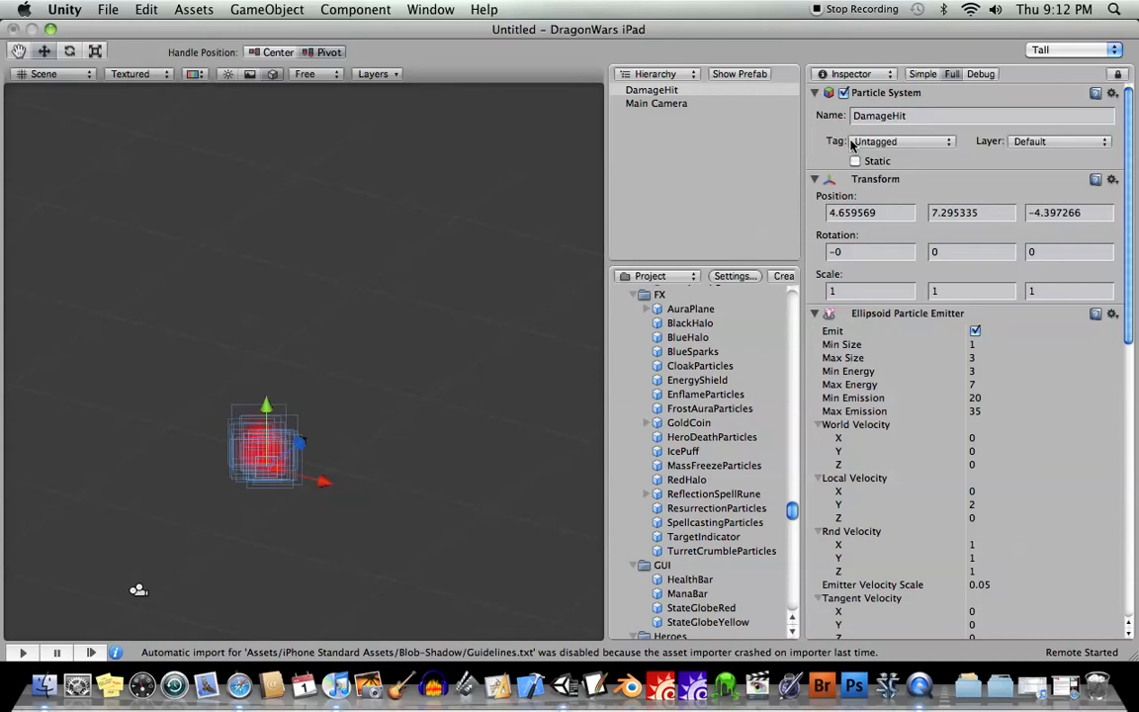
pyautogui.click(899, 141)
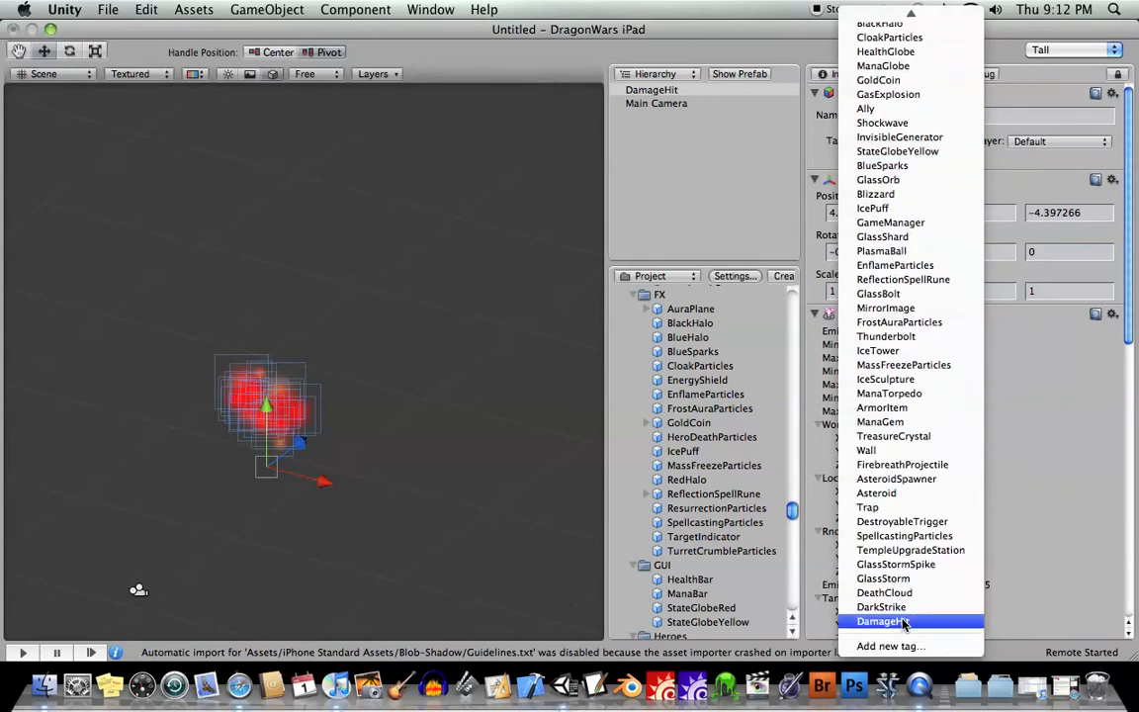
pyautogui.moveTo(917, 621)
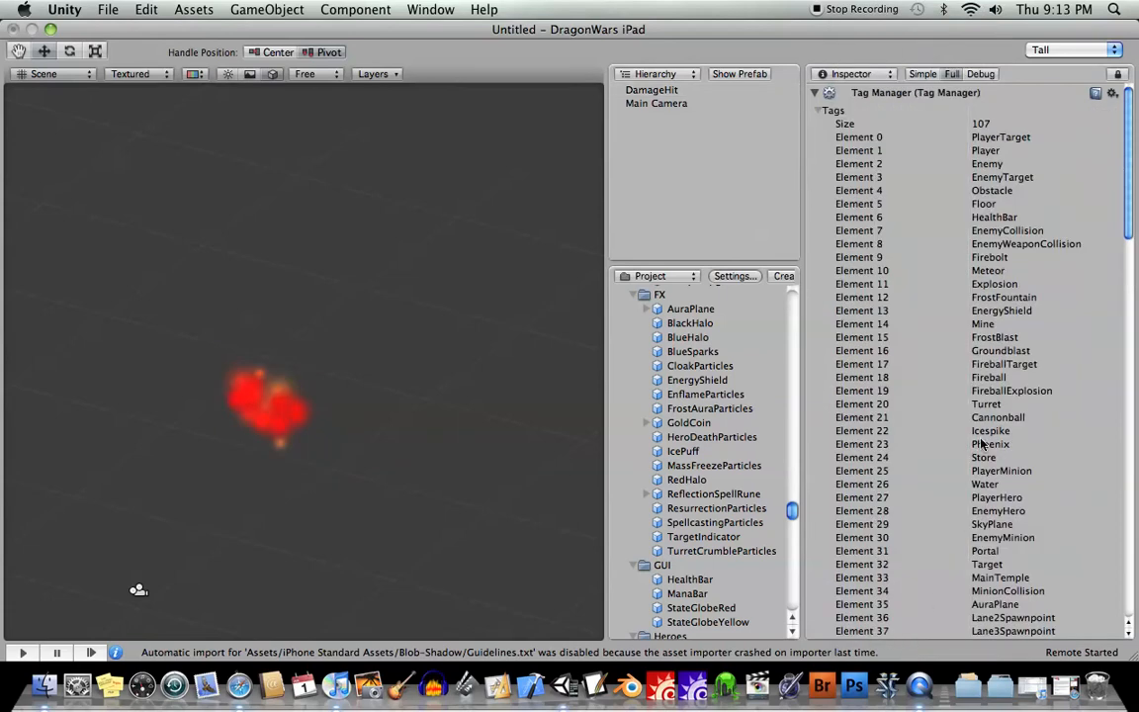
# - Assign the new DamageHit tag to the DamageHit object
pyautogui.scroll(-3)
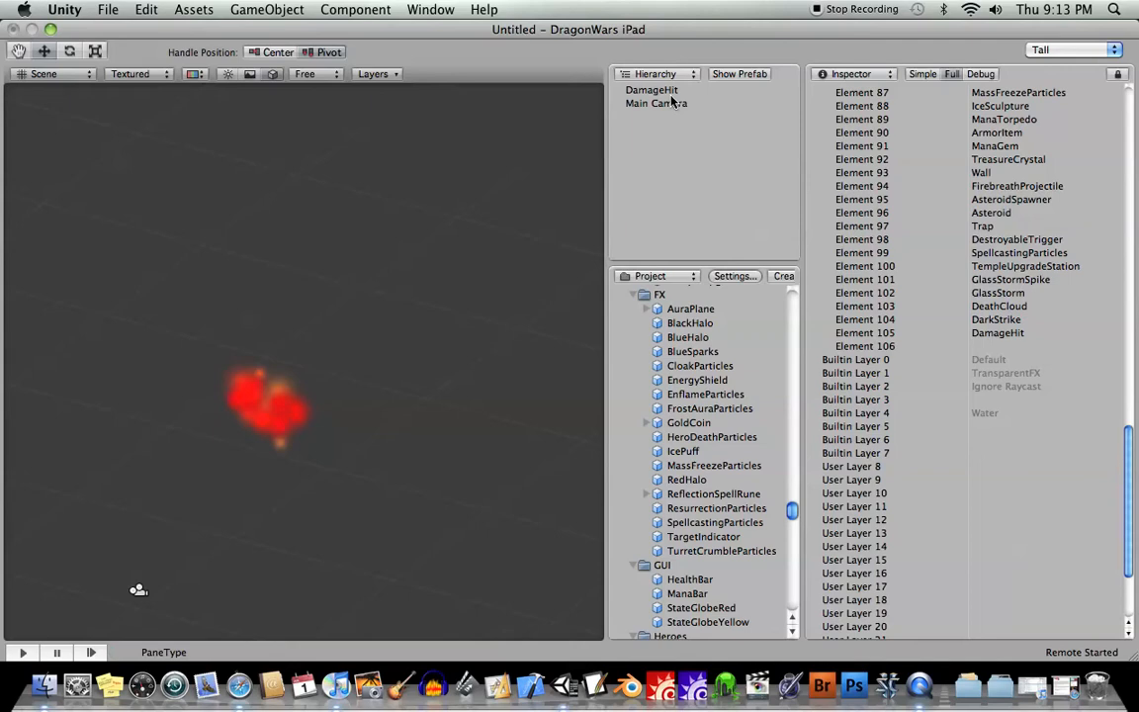
pyautogui.click(652, 91)
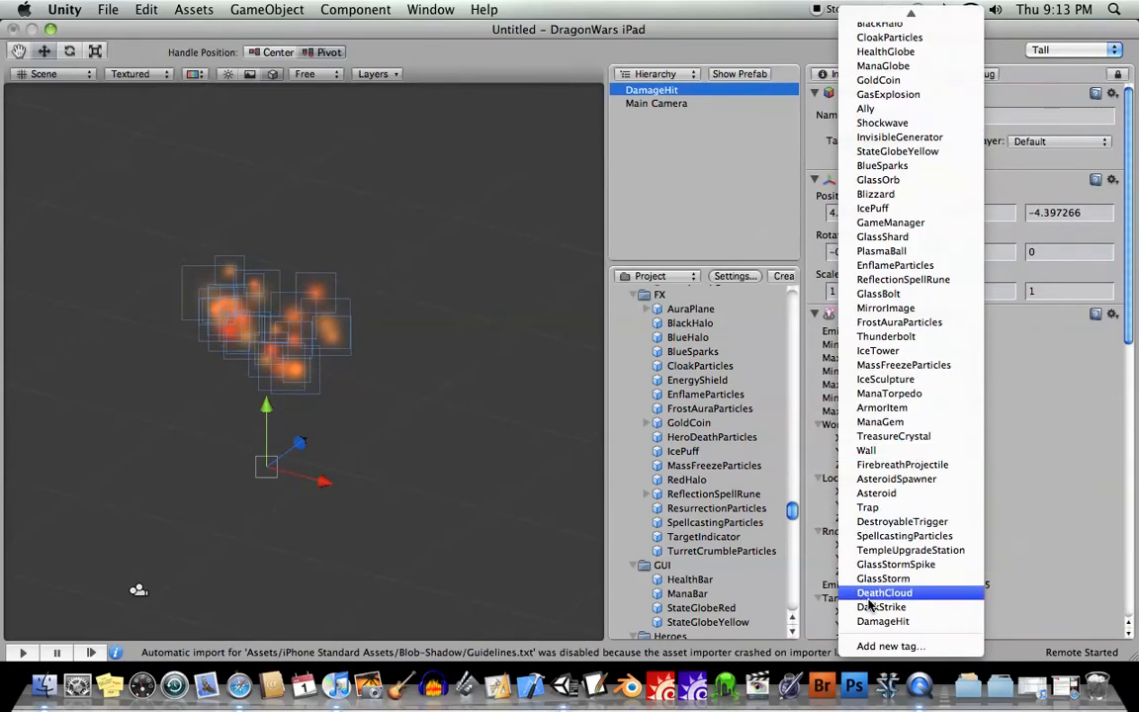
pyautogui.click(882, 621)
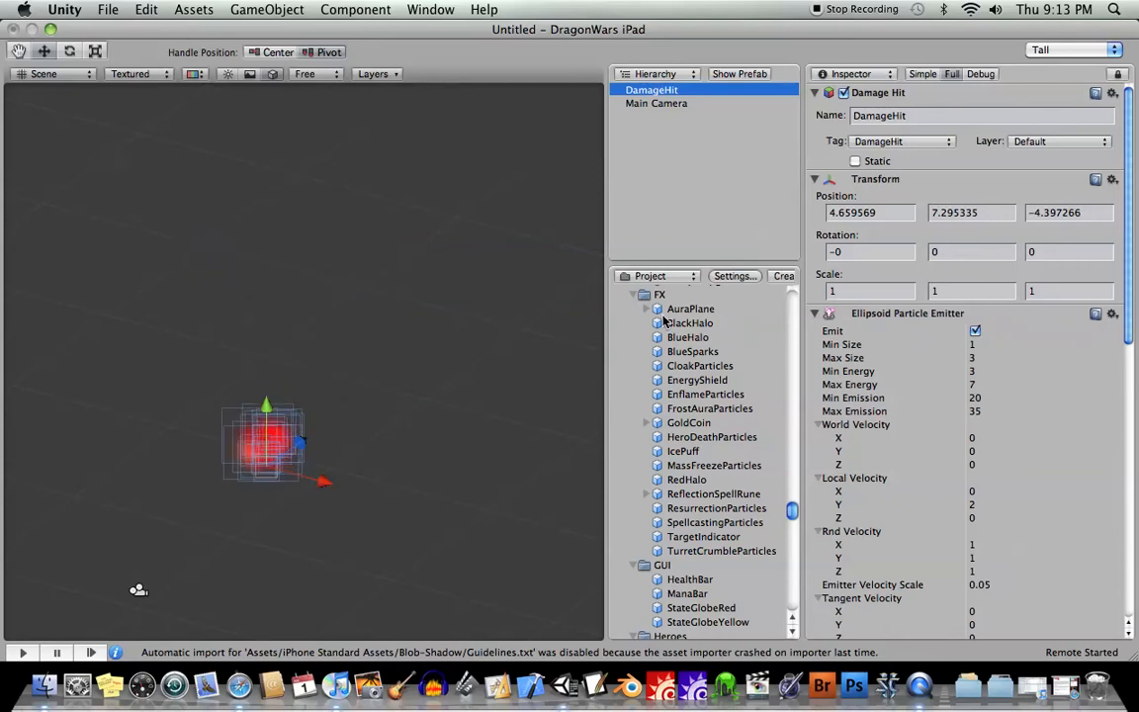
pyautogui.click(660, 293)
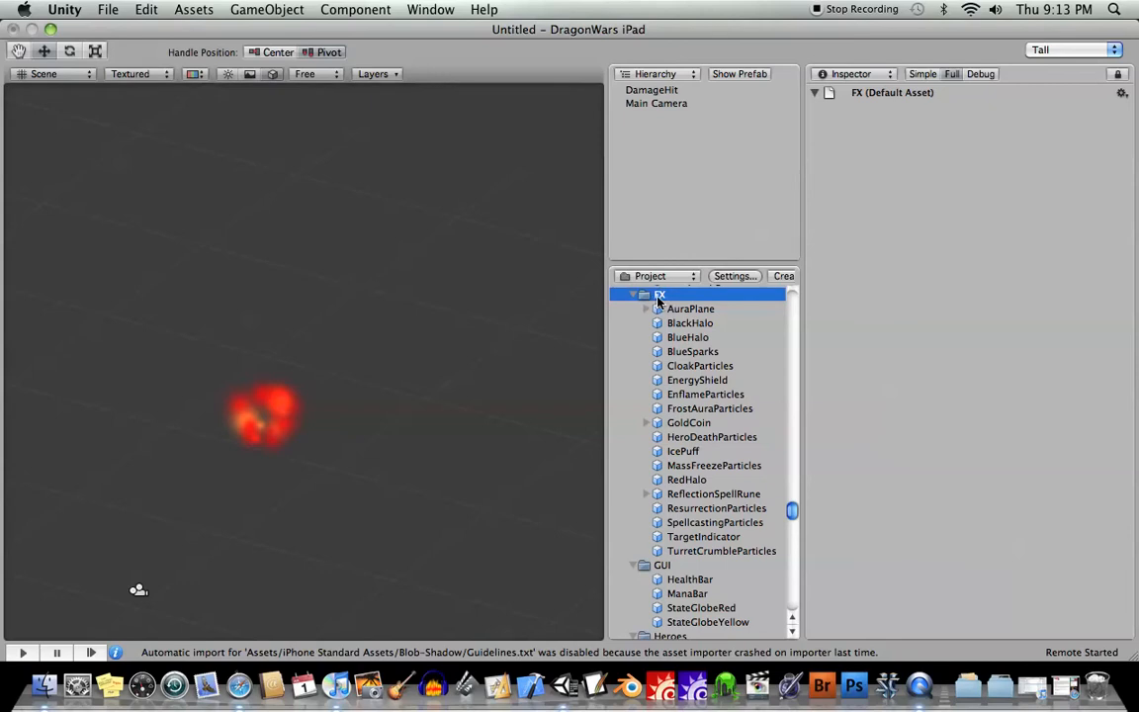
# - Create a new prefab in the FX folder and name it 'DamageHit'
pyautogui.rightClick(660, 297)
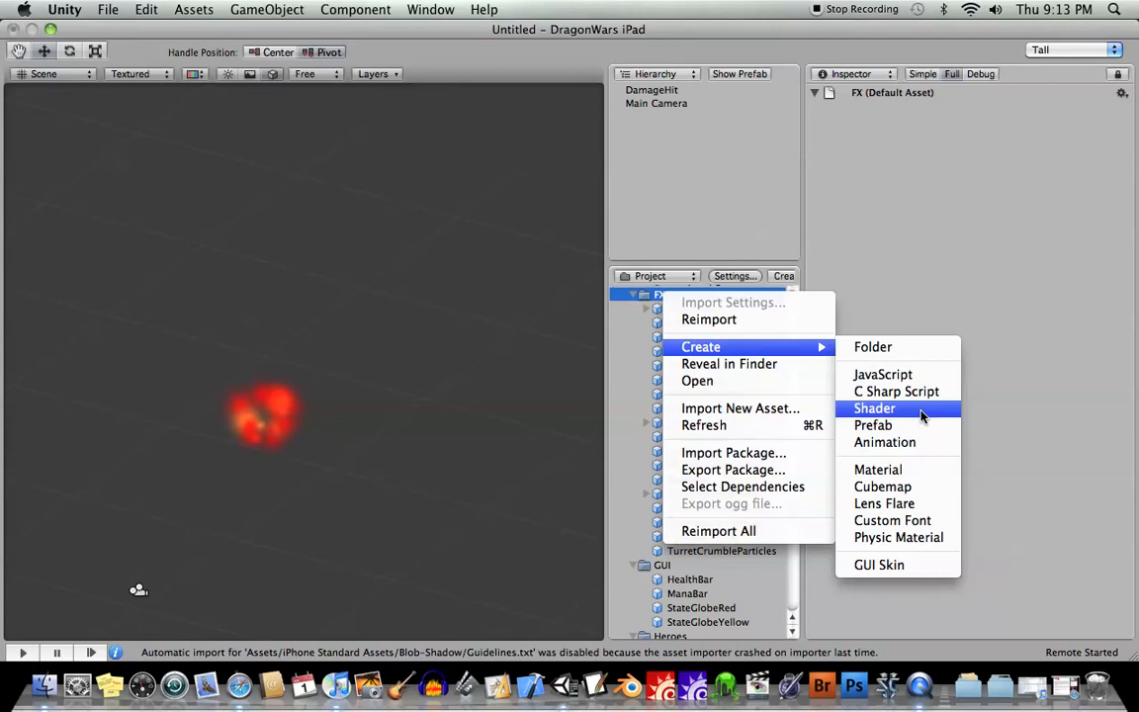
pyautogui.click(874, 425)
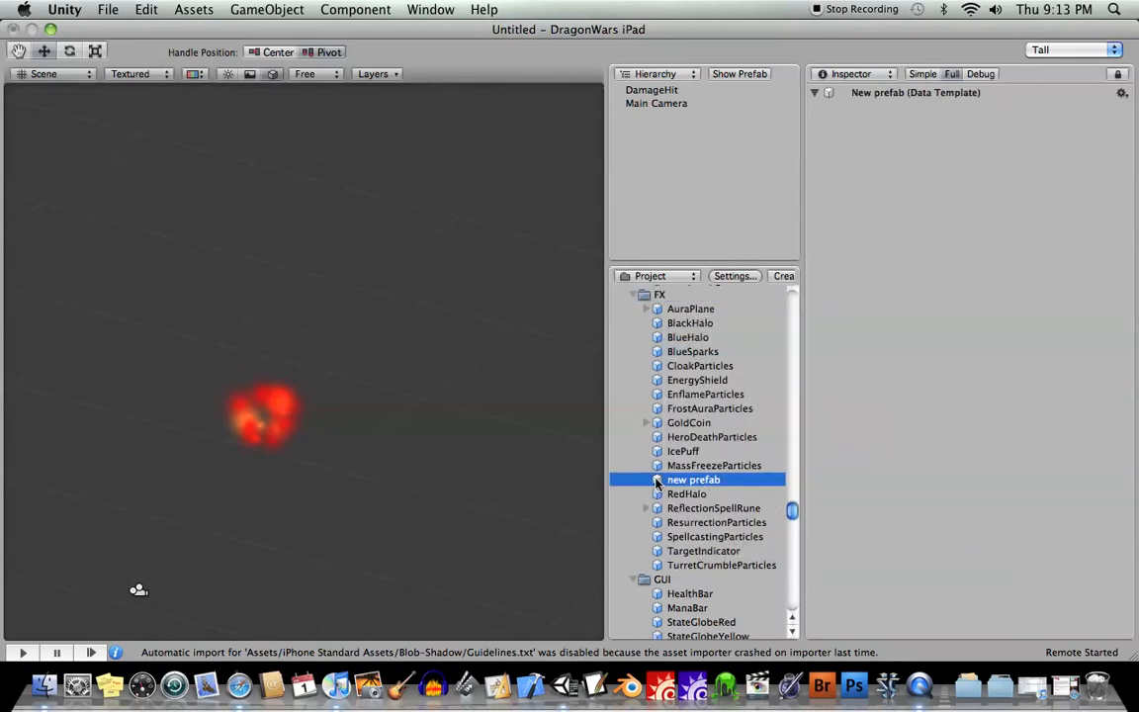
pyautogui.doubleClick(694, 481)
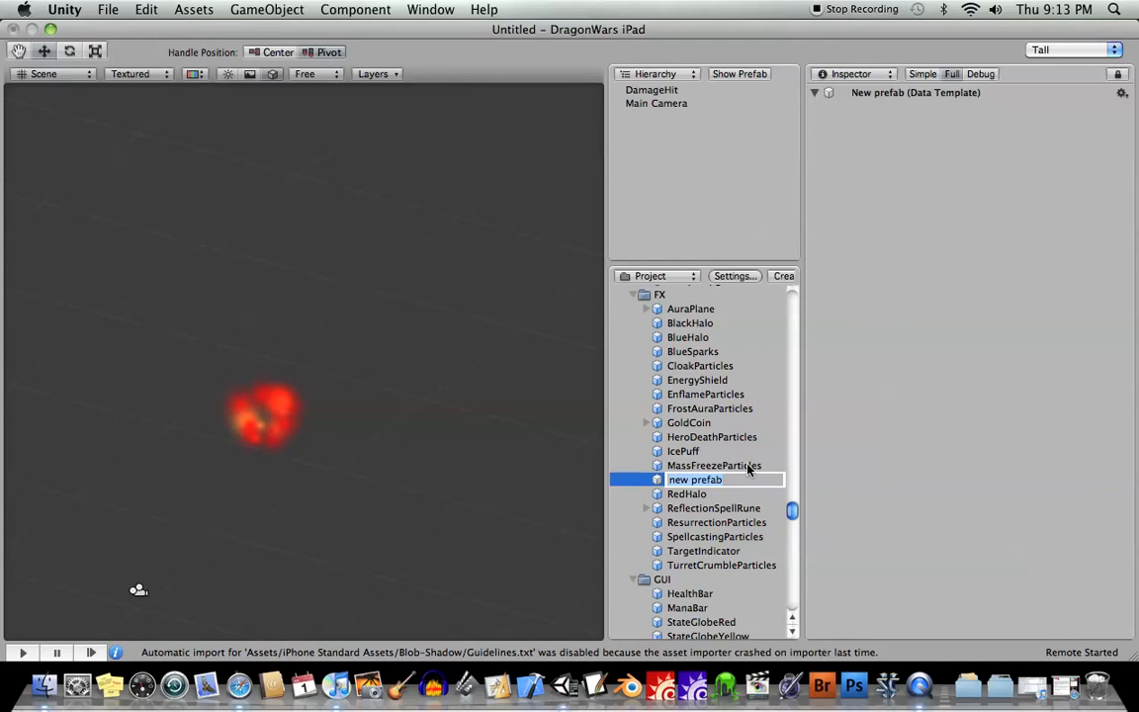
pyautogui.write('D')
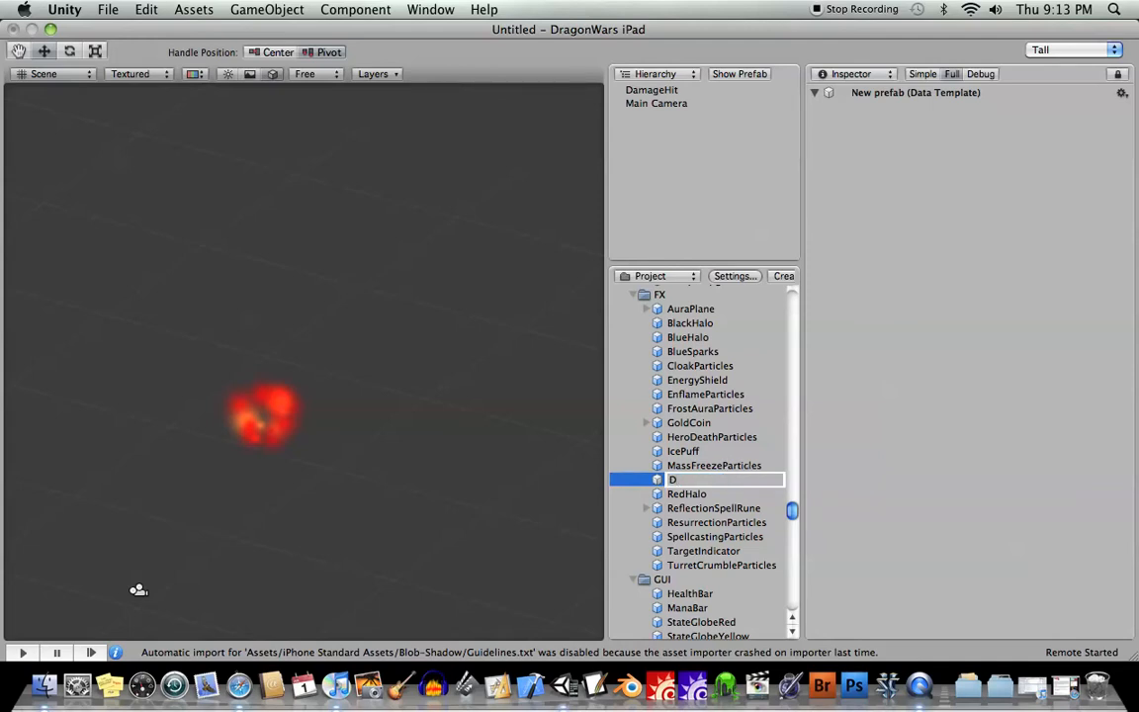
pyautogui.write('DamageHit')
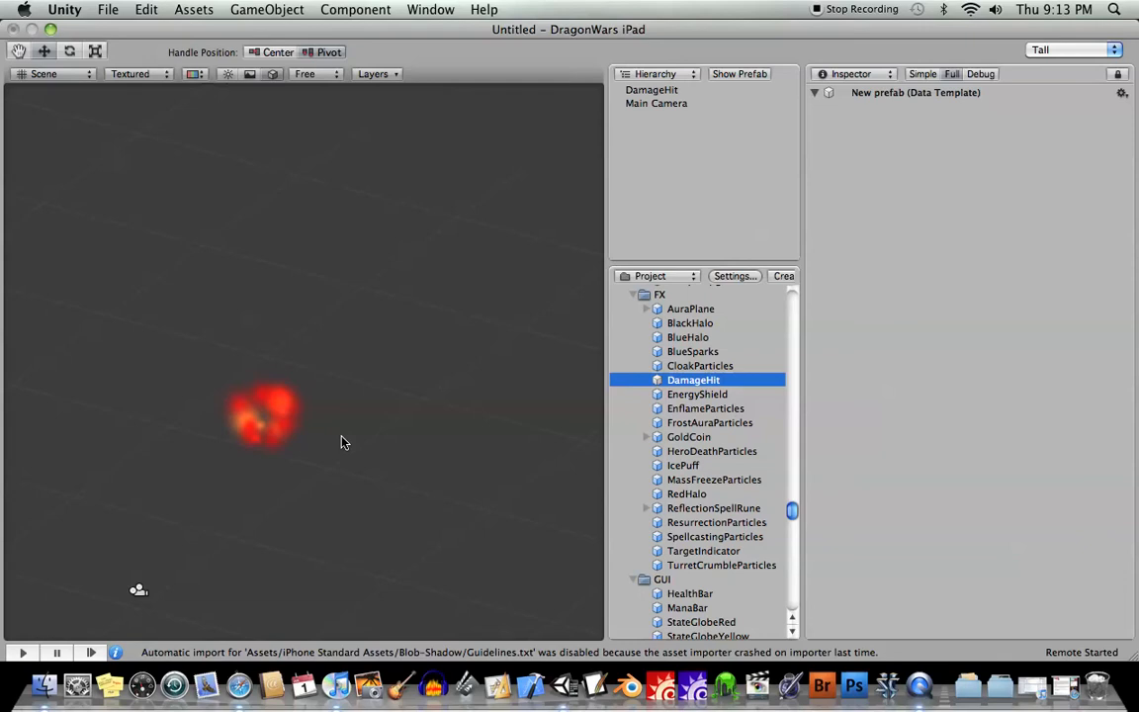
pyautogui.moveTo(661, 91)
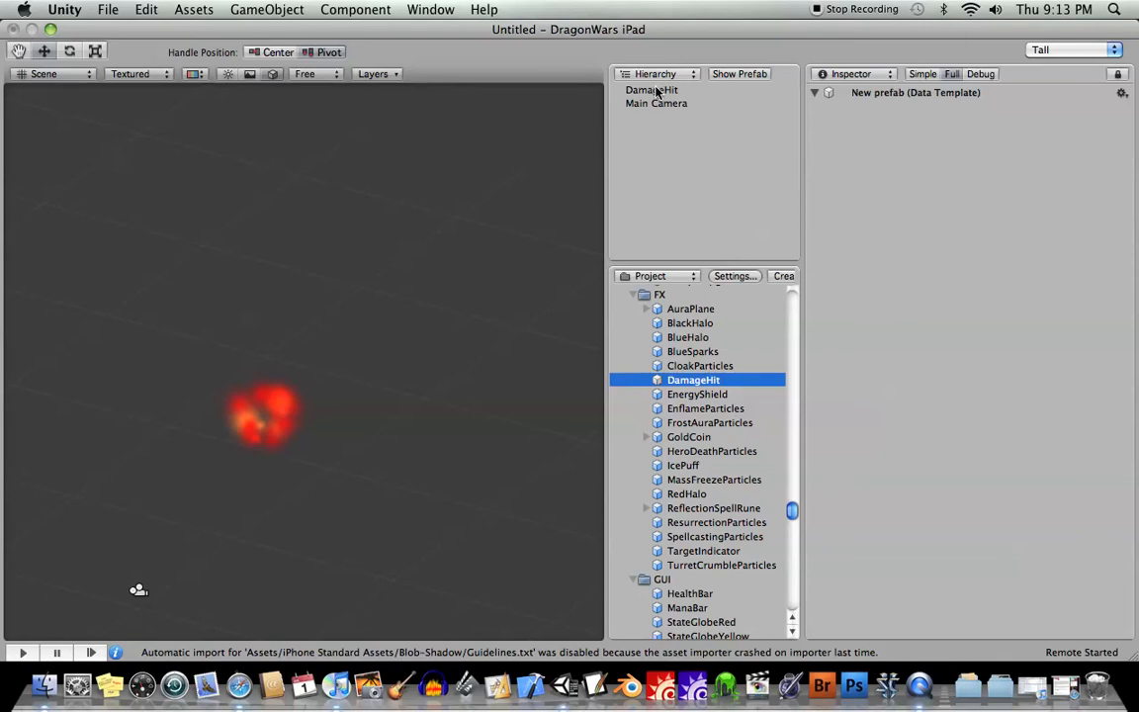
# - Link the DamageHit scene object to the prefab and place copies in the scene
pyautogui.doubleClick(692, 380)
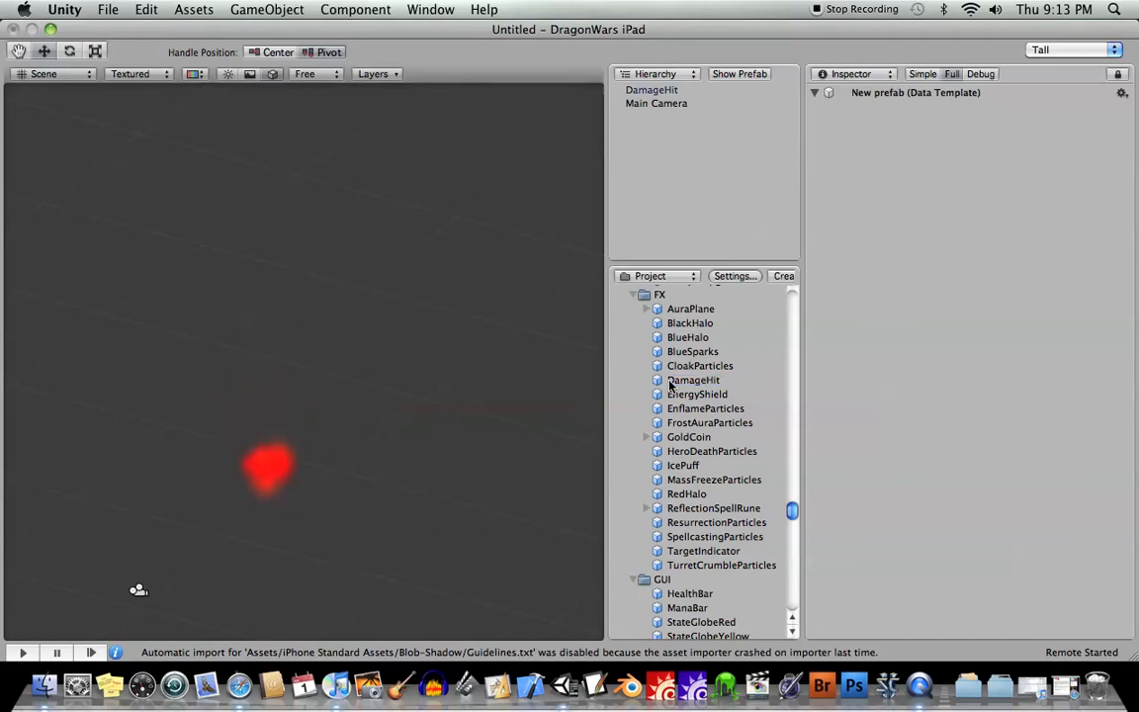
pyautogui.click(694, 379)
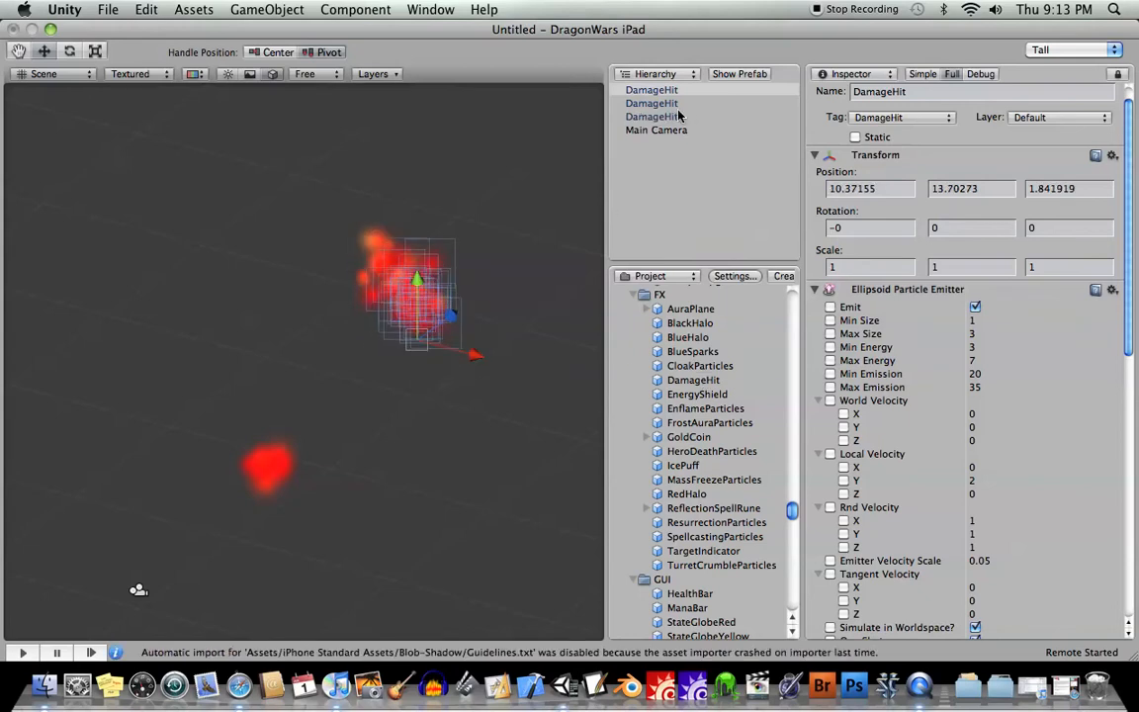
# - Recolour a DamageHit copy's last animation key green, then clear the extra copies
pyautogui.click(653, 91)
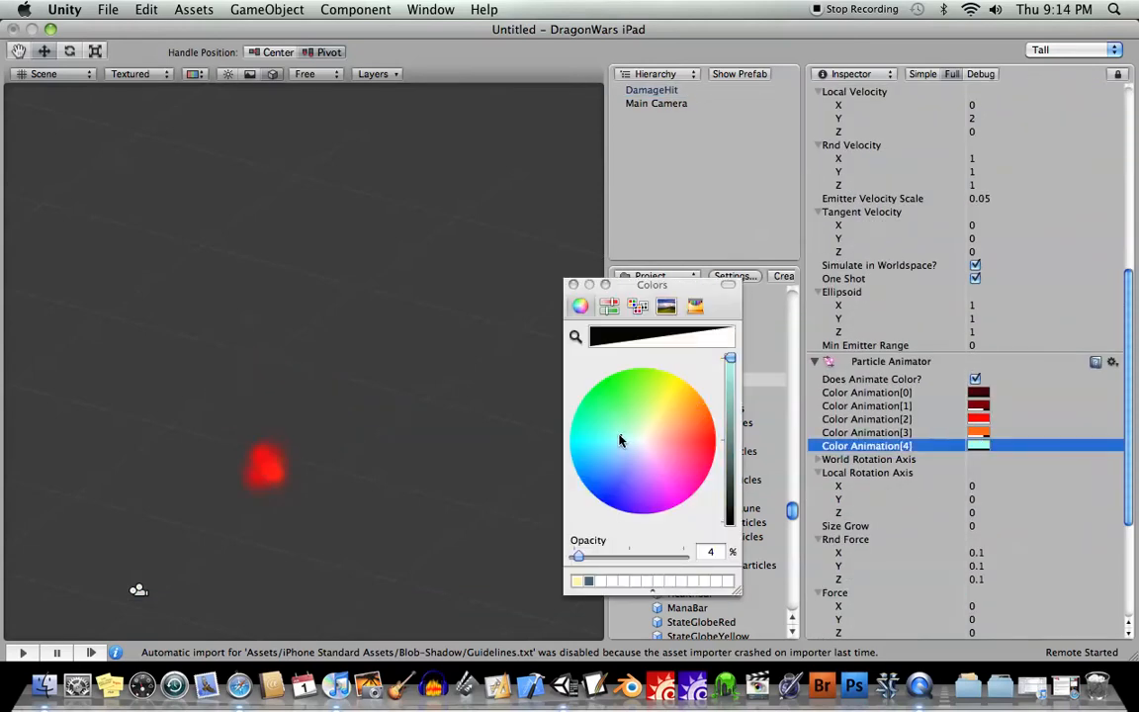
pyautogui.click(866, 419)
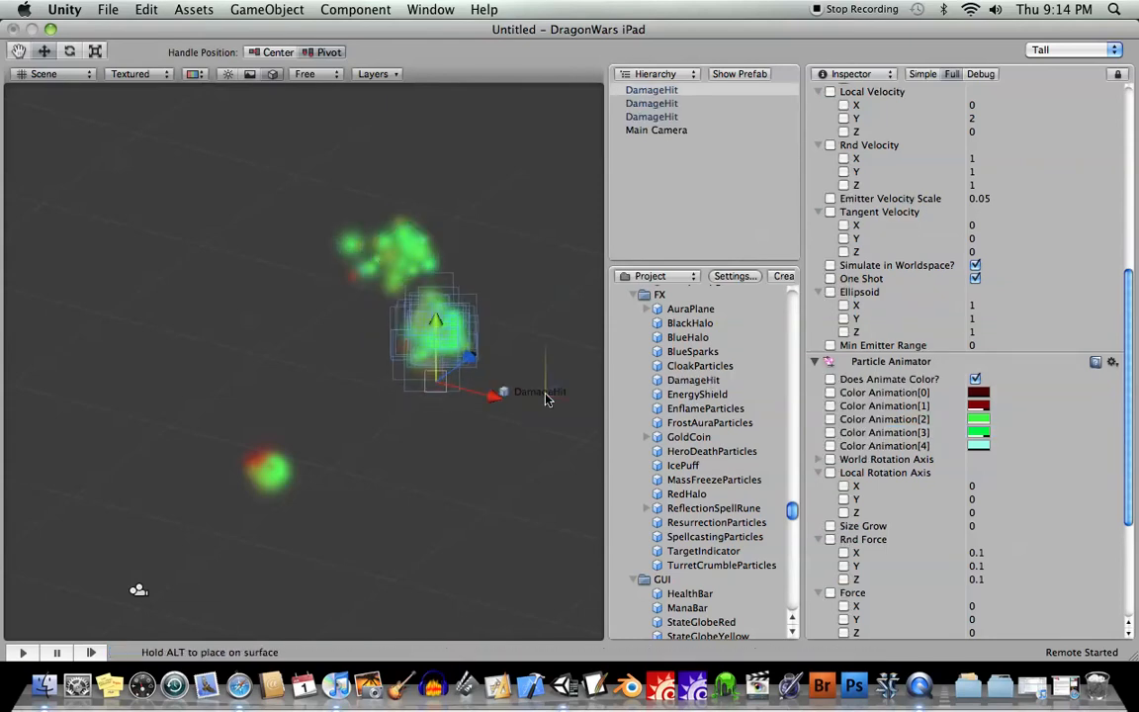
pyautogui.click(652, 115)
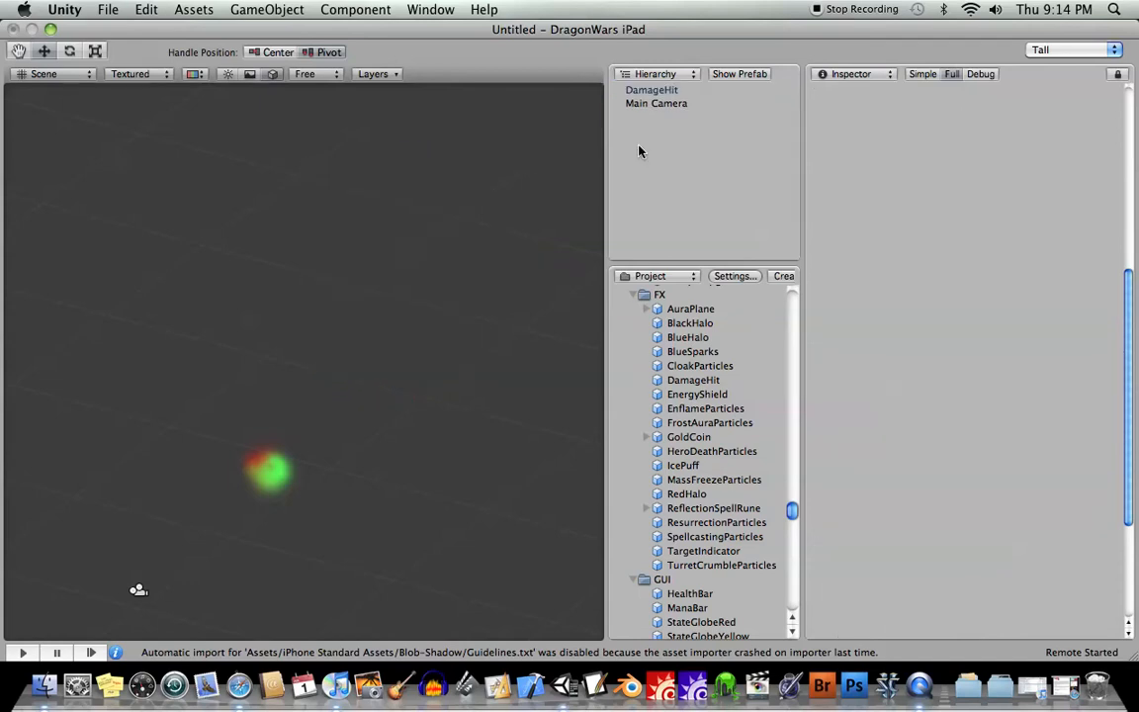
pyautogui.click(652, 91)
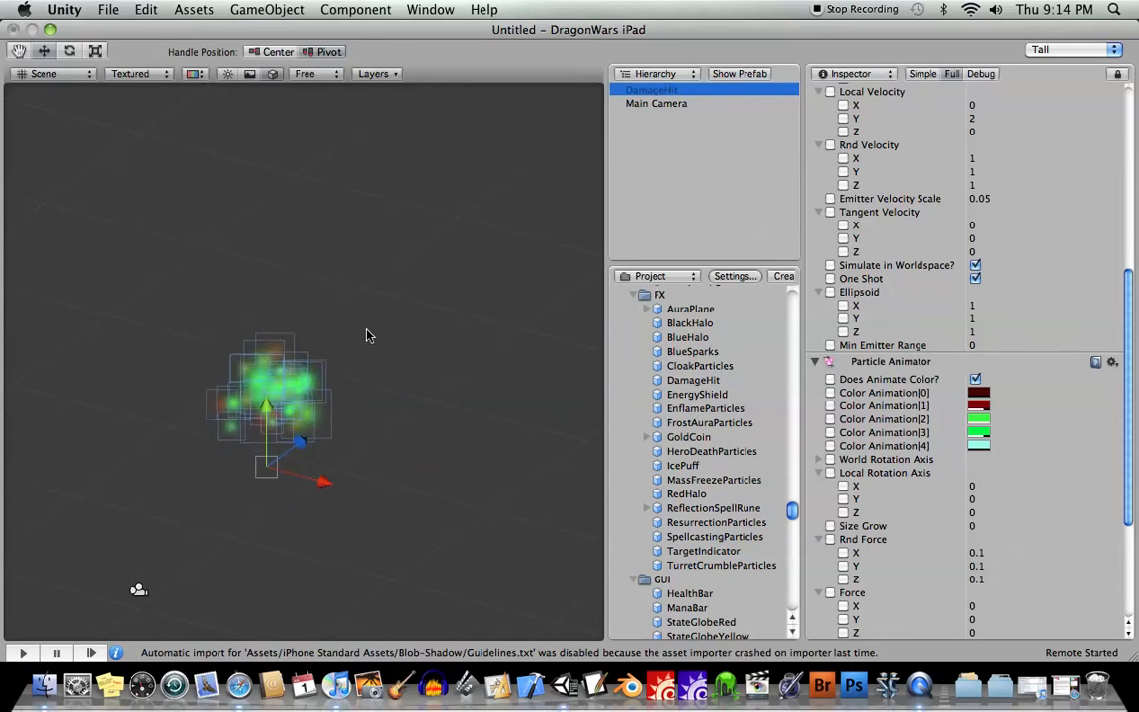
# - Create DamageHitScript in FX with Update() calling Destroy(gameObject, 3)
pyautogui.scroll(-3)
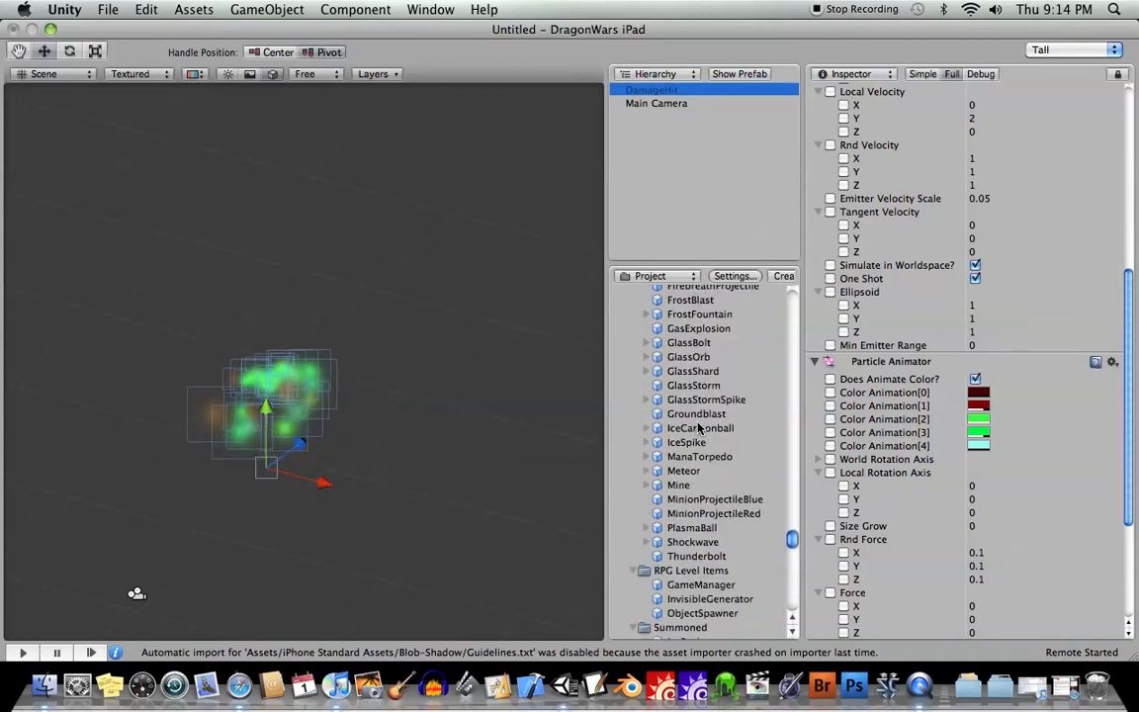
pyautogui.scroll(-3)
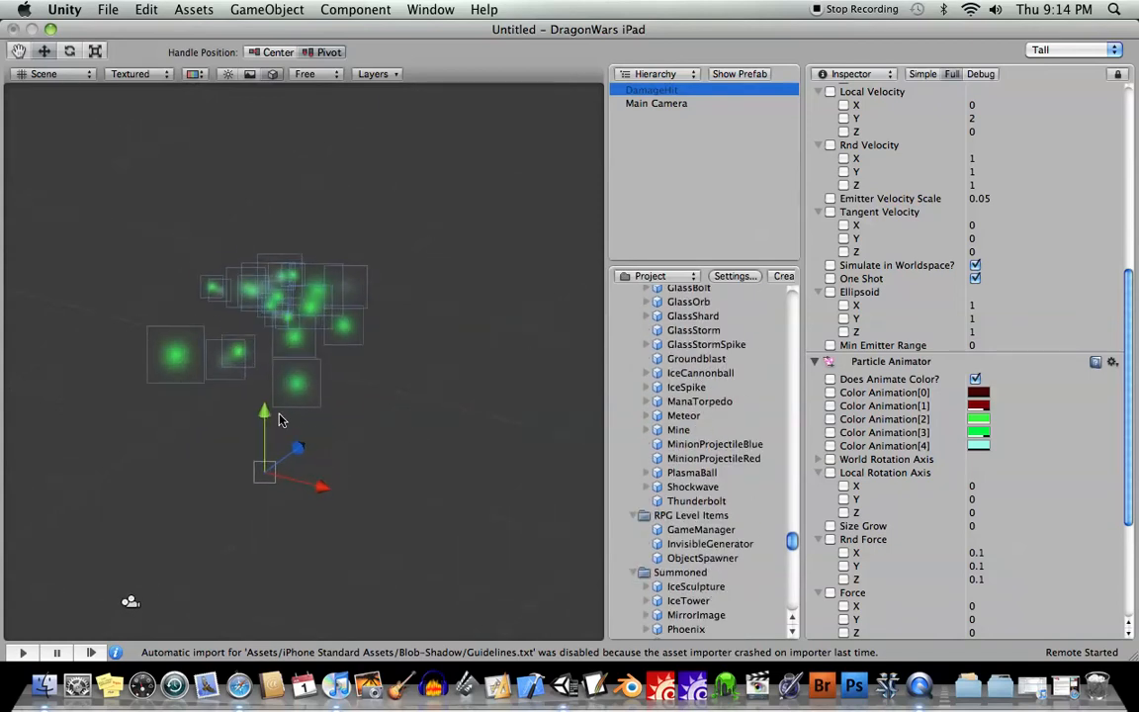
pyautogui.scroll(-3)
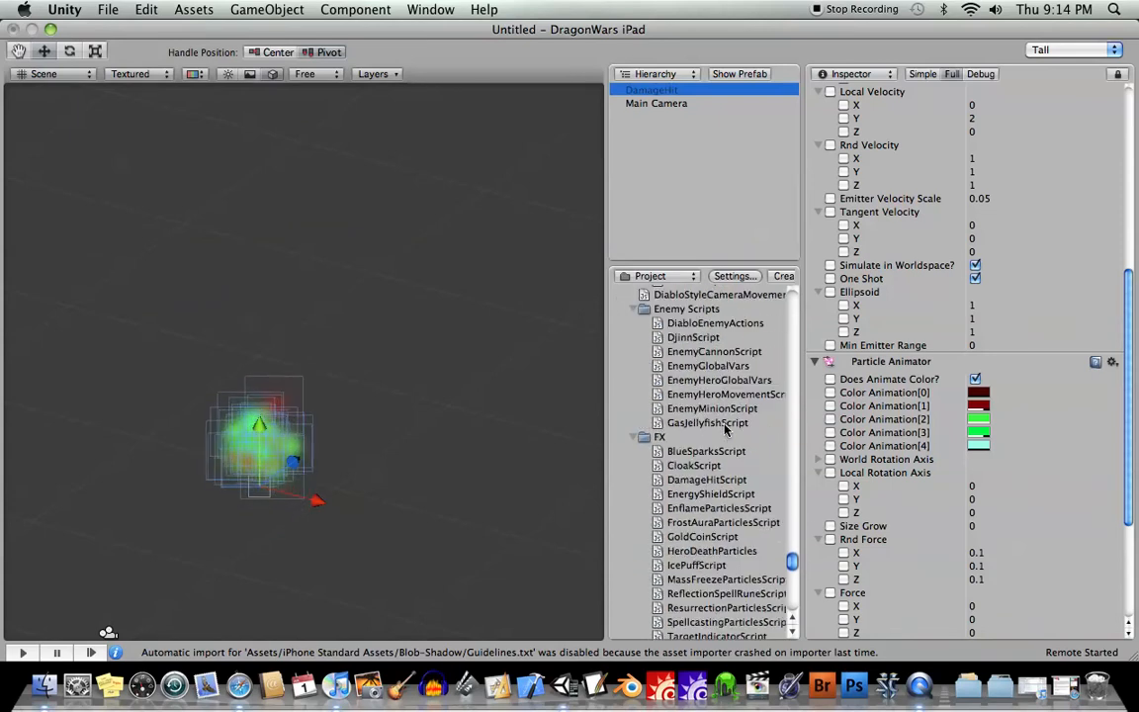
pyautogui.scroll(-3)
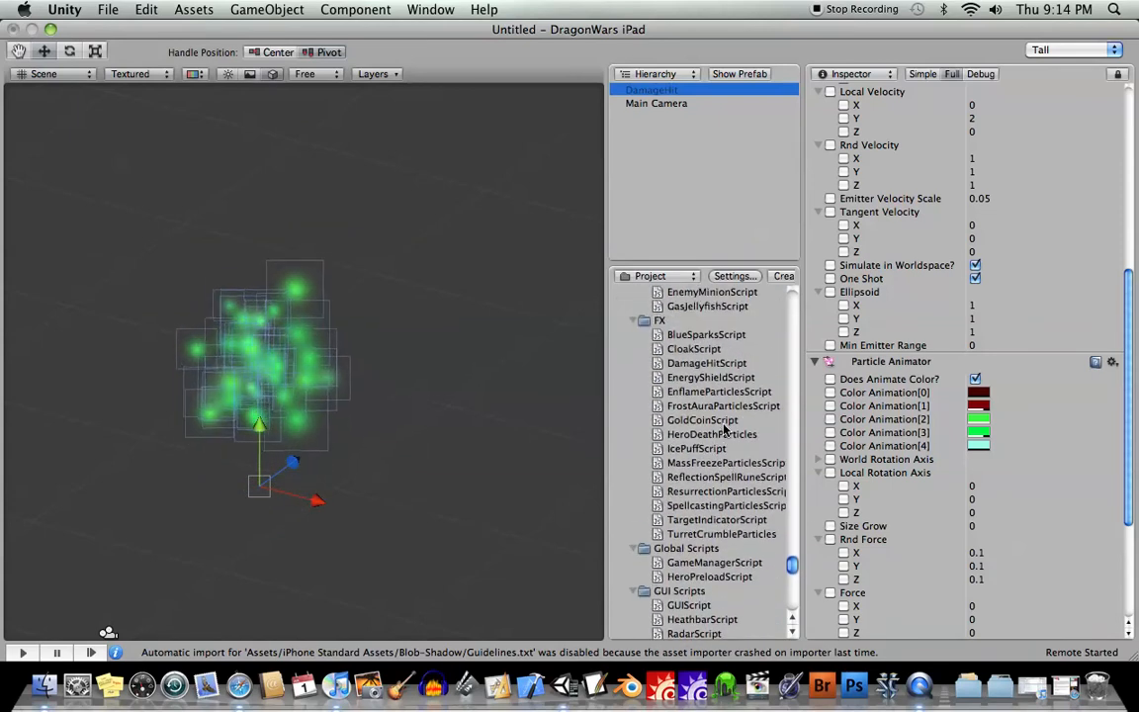
pyautogui.click(706, 364)
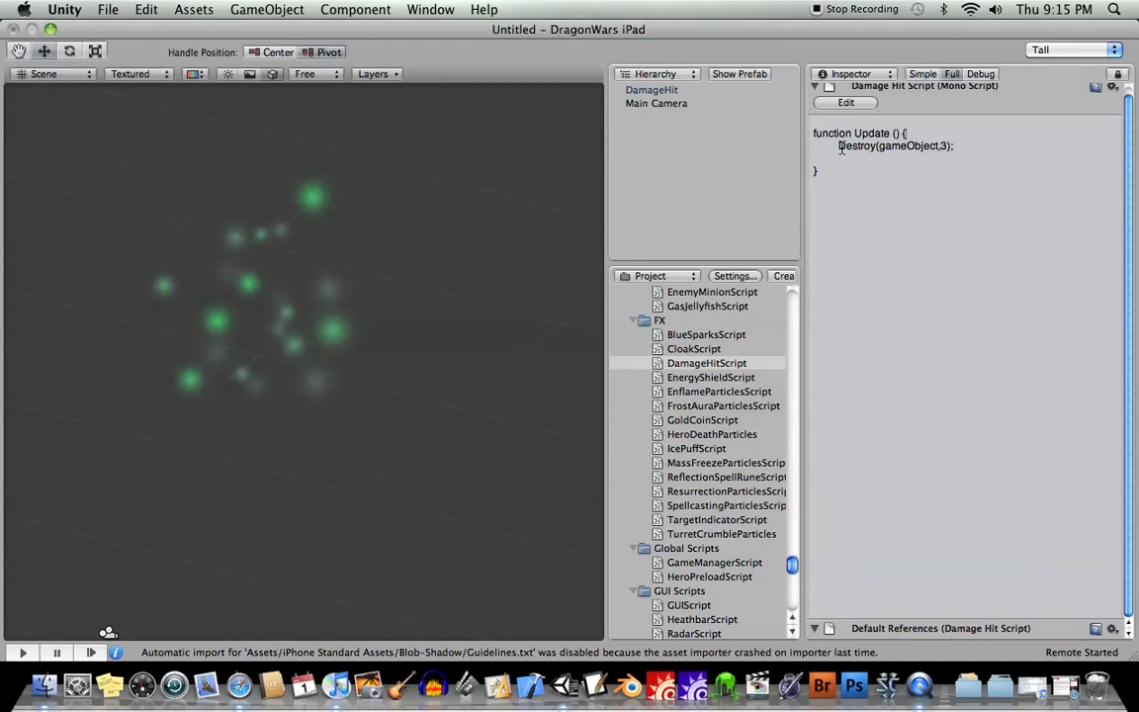
pyautogui.tripleClick(894, 146)
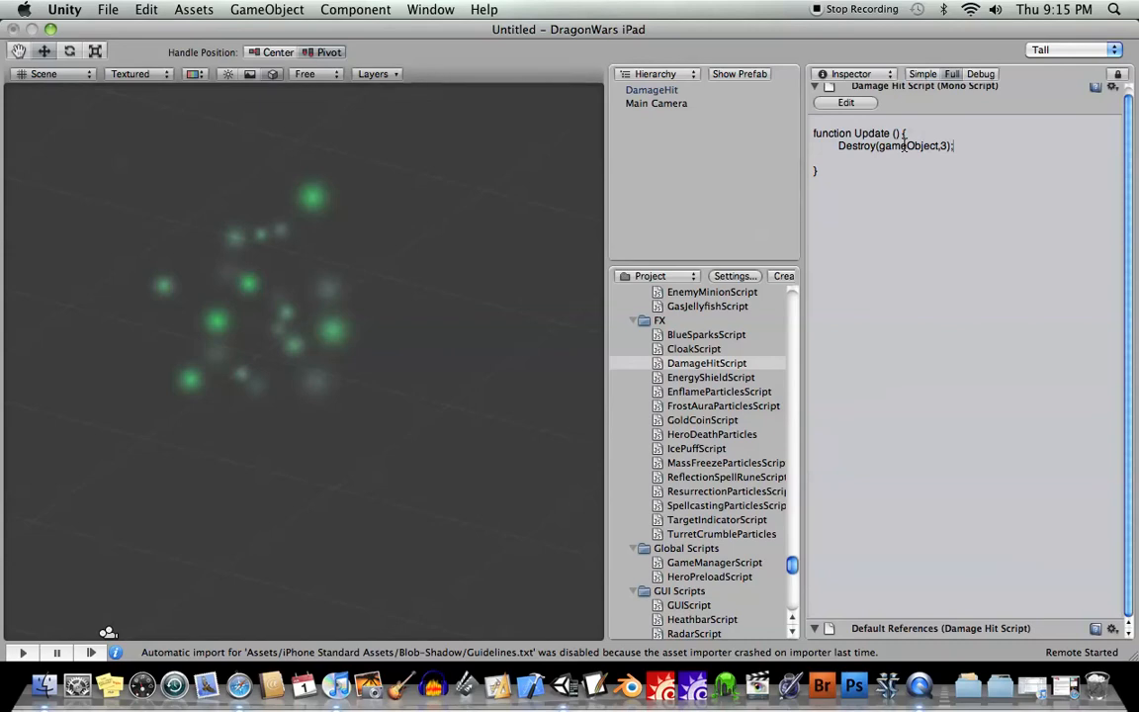
pyautogui.moveTo(356, 342)
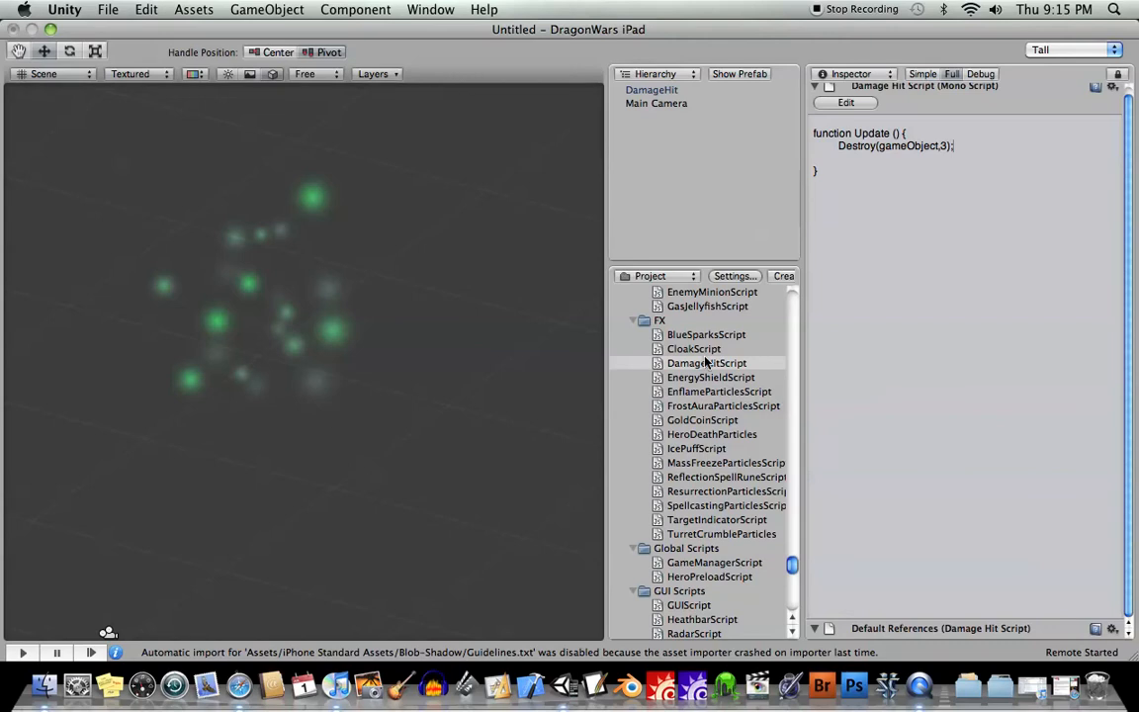
pyautogui.click(708, 364)
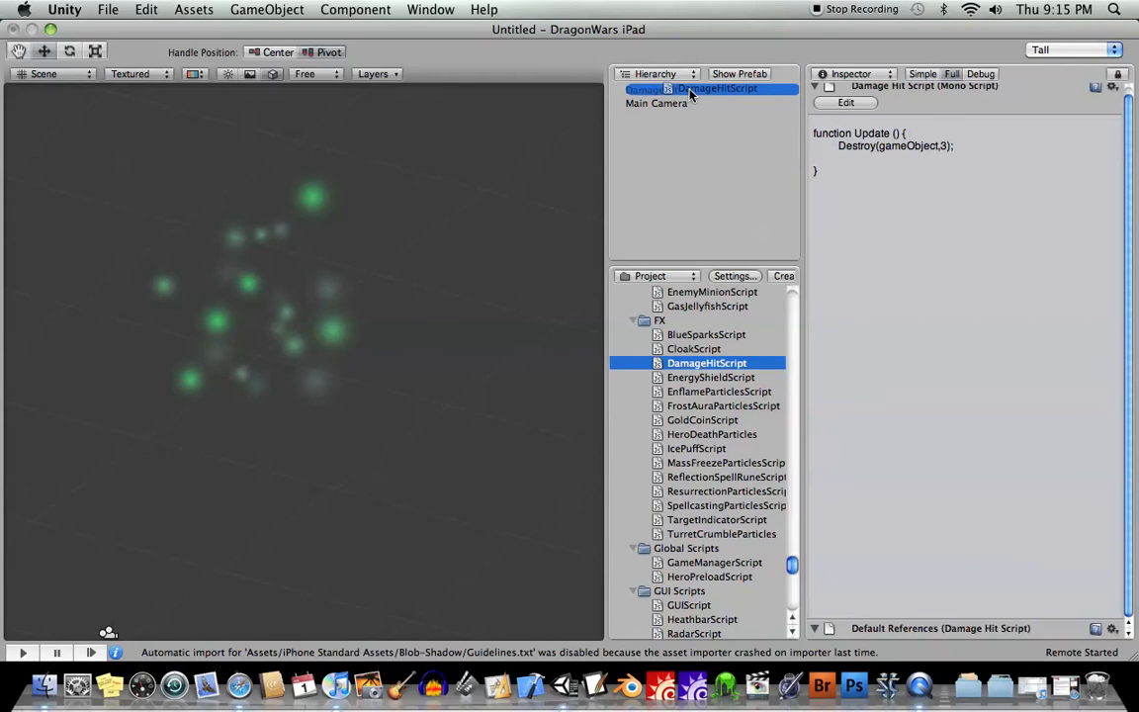
# - Attach the Damage Hit self-destruct script to DamageHit and accept losing the prefab connection
pyautogui.click(710, 87)
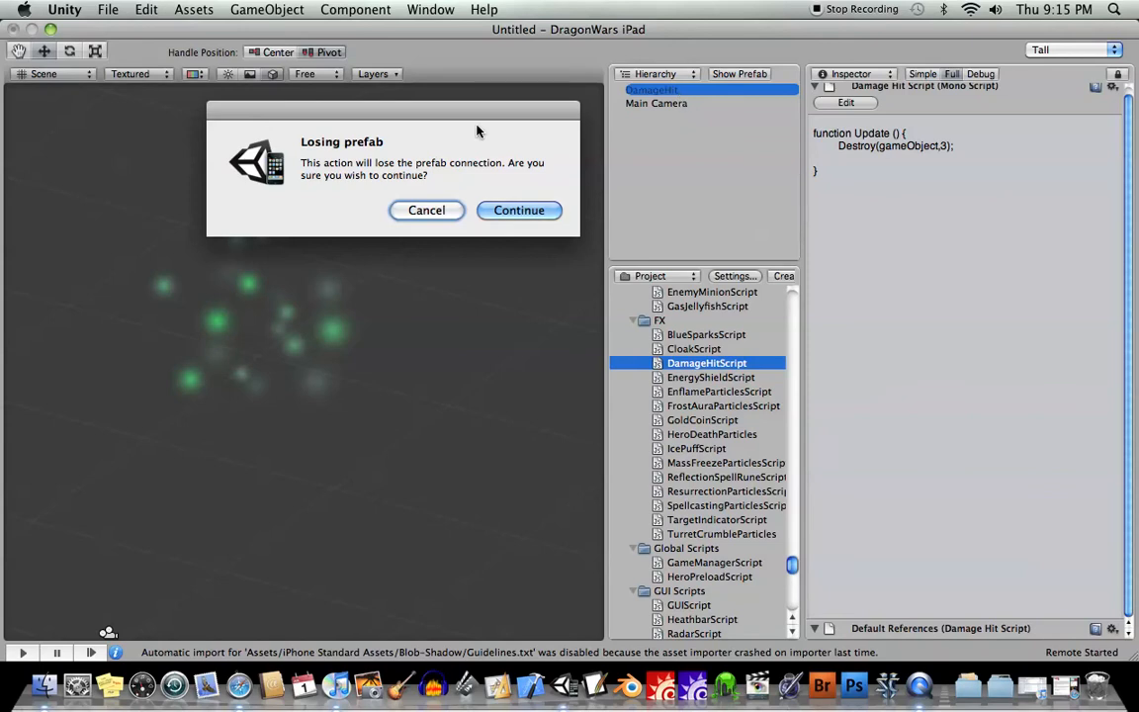
pyautogui.moveTo(479, 110); pyautogui.dragTo(482, 98)
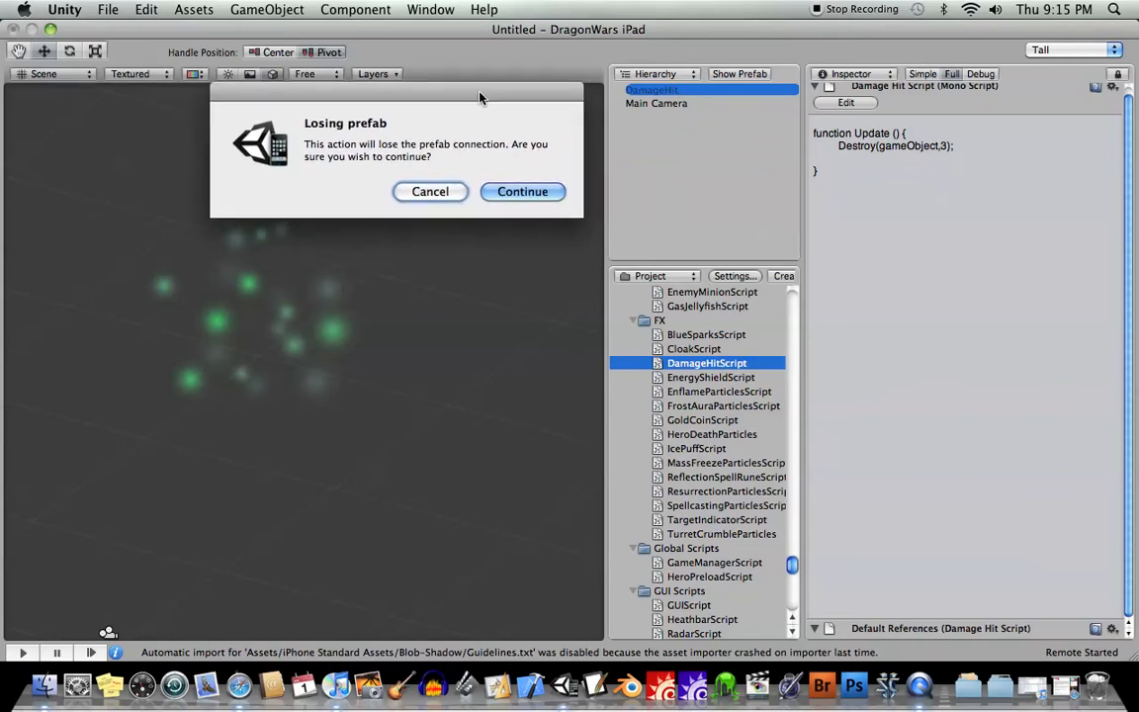
pyautogui.moveTo(478, 117)
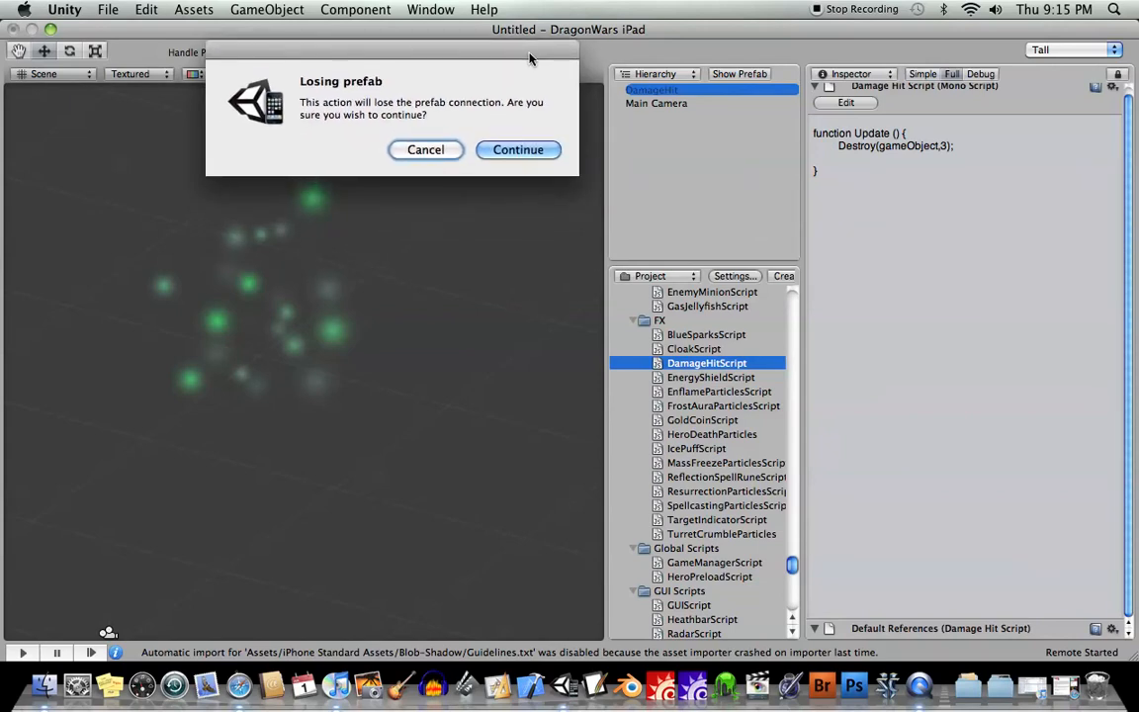
pyautogui.moveTo(807, 202)
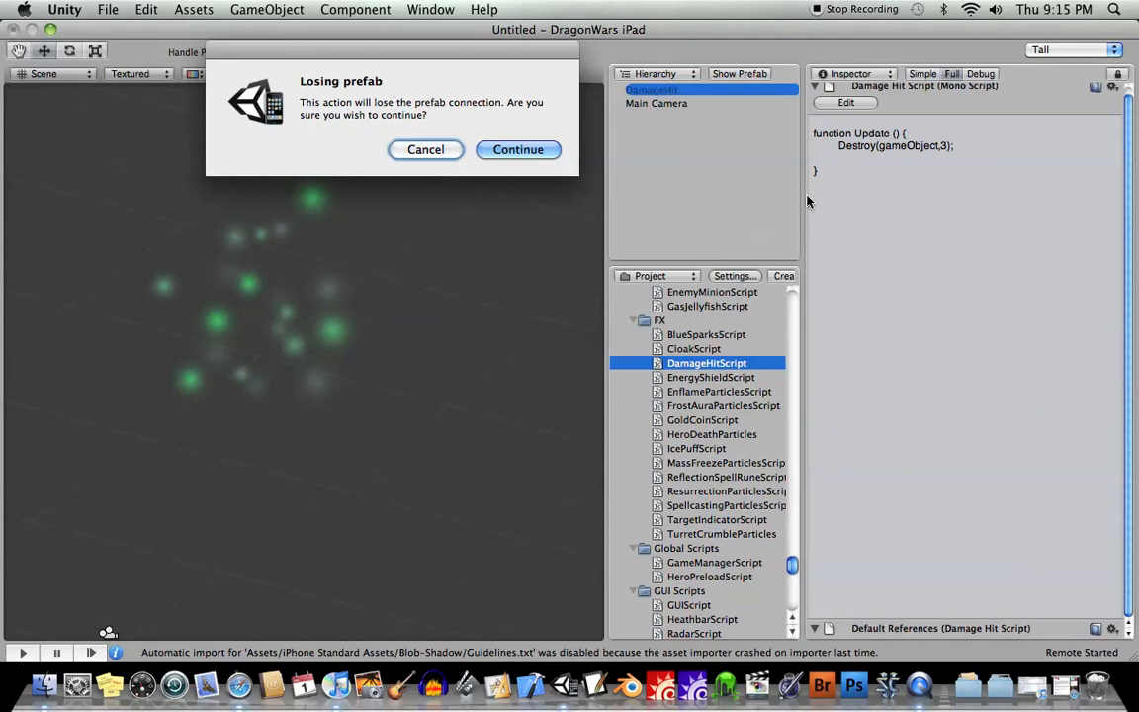
pyautogui.moveTo(381, 180)
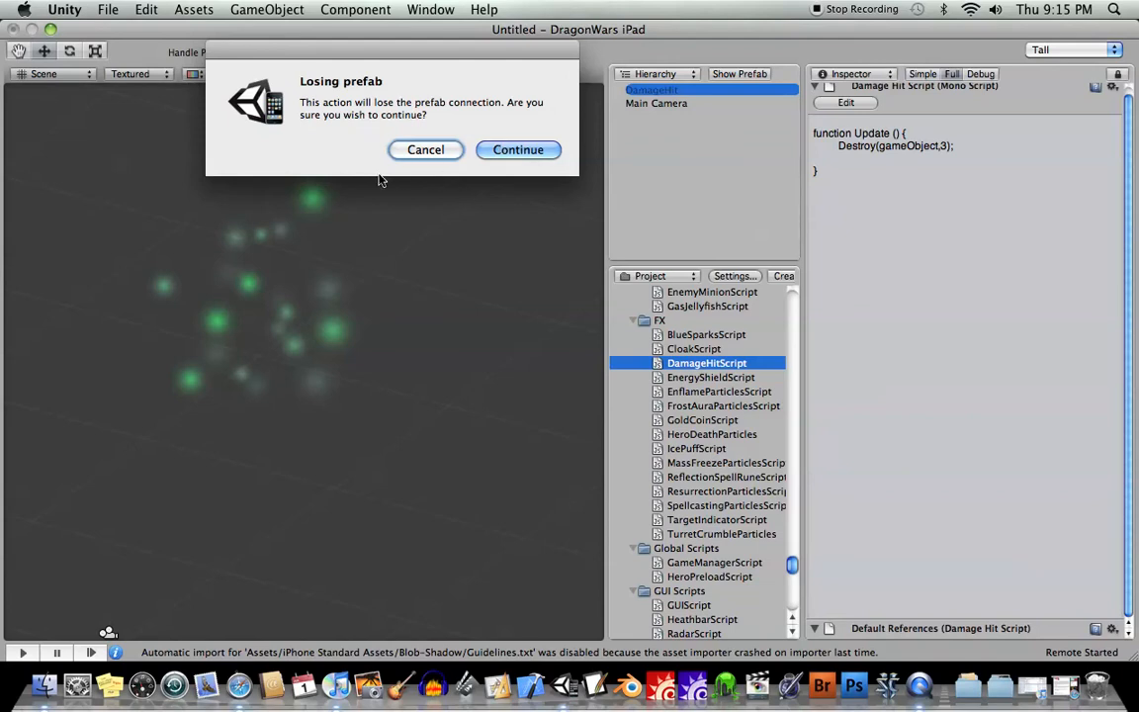
pyautogui.moveTo(328, 308)
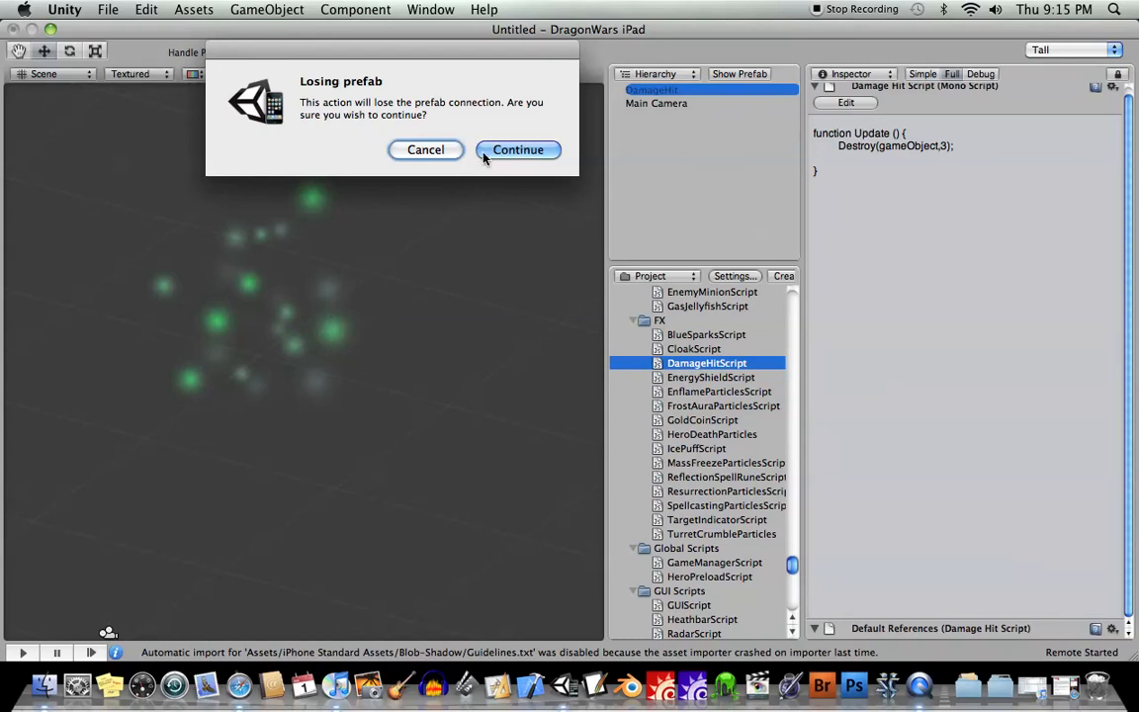
pyautogui.click(518, 151)
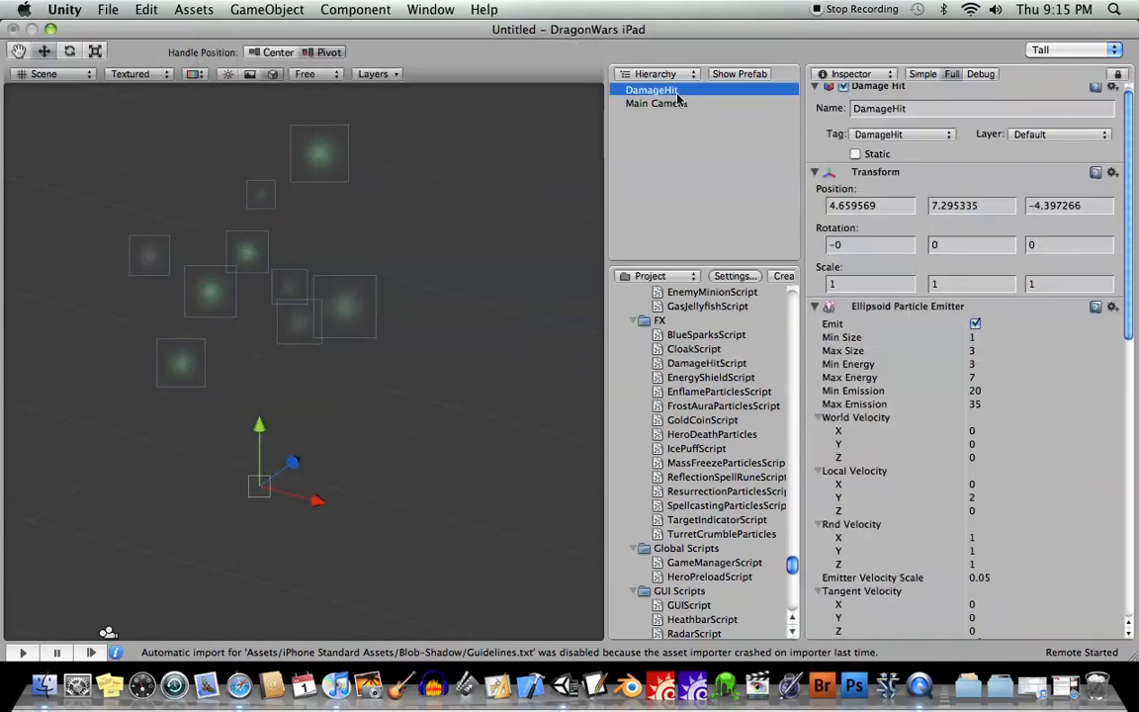
# - Recolour a Color Animation swatch of the FX DamageHit prefab from green toward red/orange
pyautogui.scroll(-3)
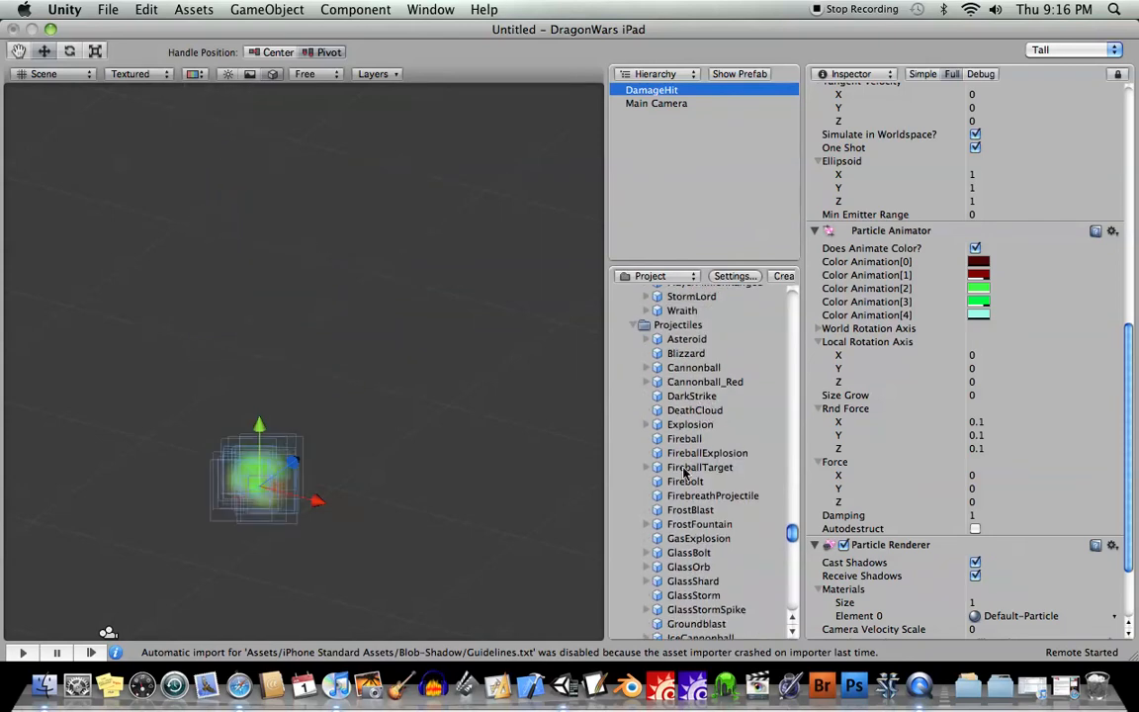
pyautogui.scroll(-3)
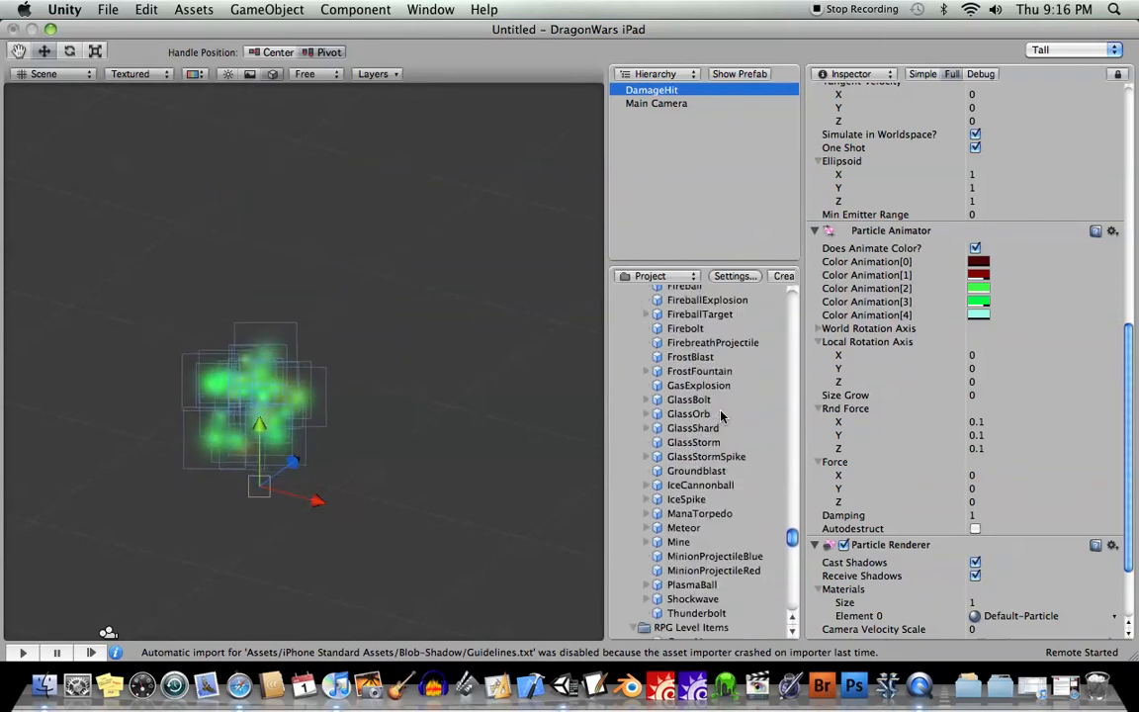
pyautogui.scroll(-3)
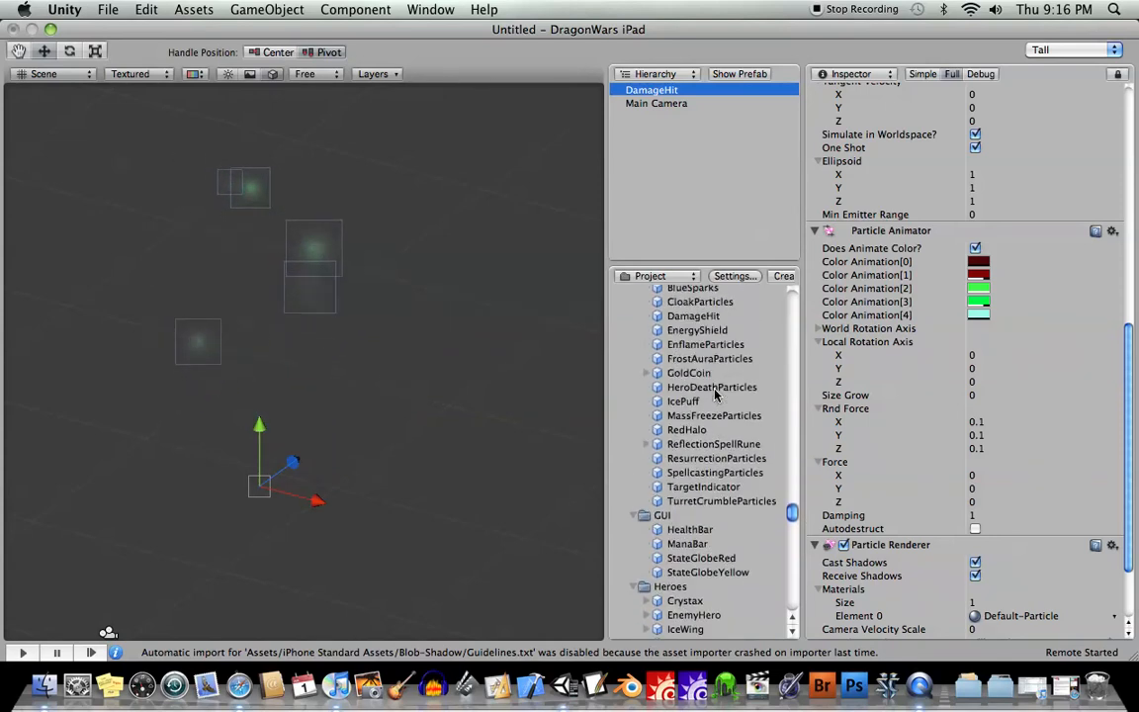
pyautogui.click(710, 356)
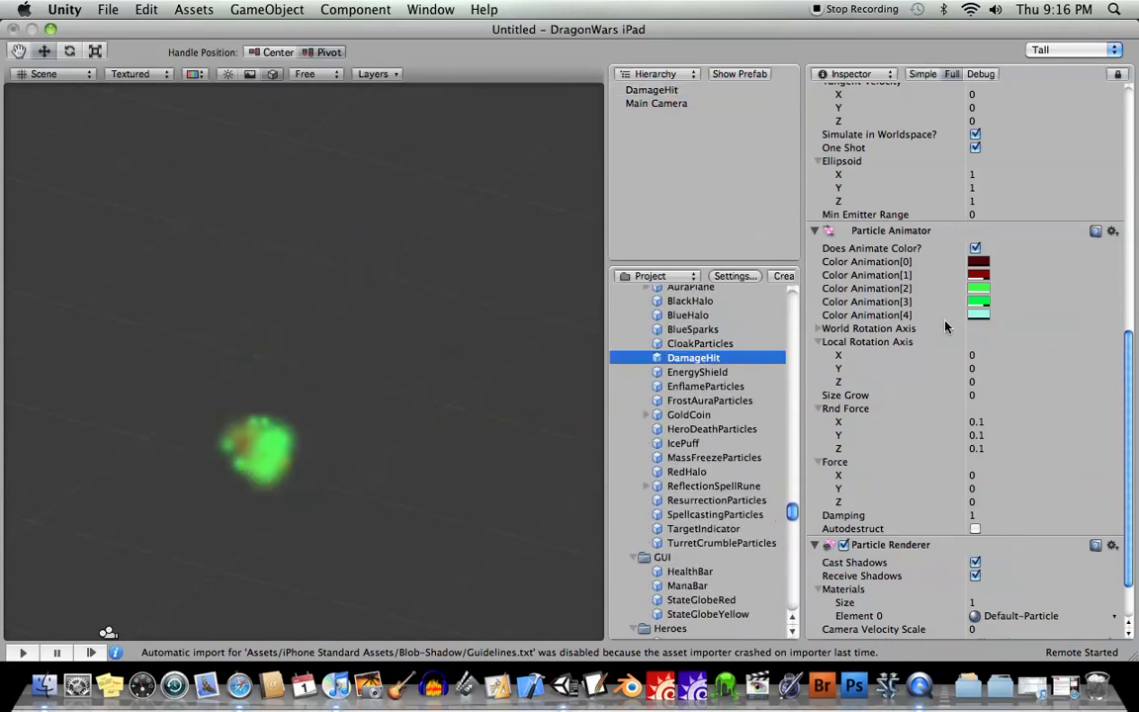
pyautogui.click(977, 288)
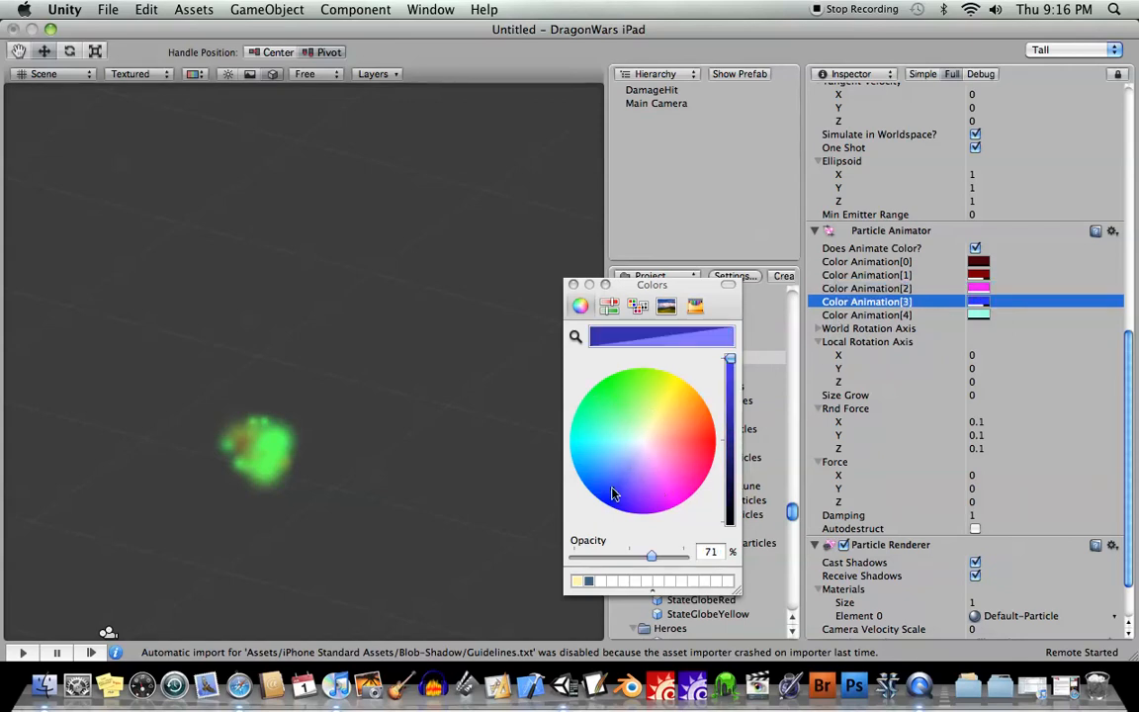
pyautogui.click(866, 314)
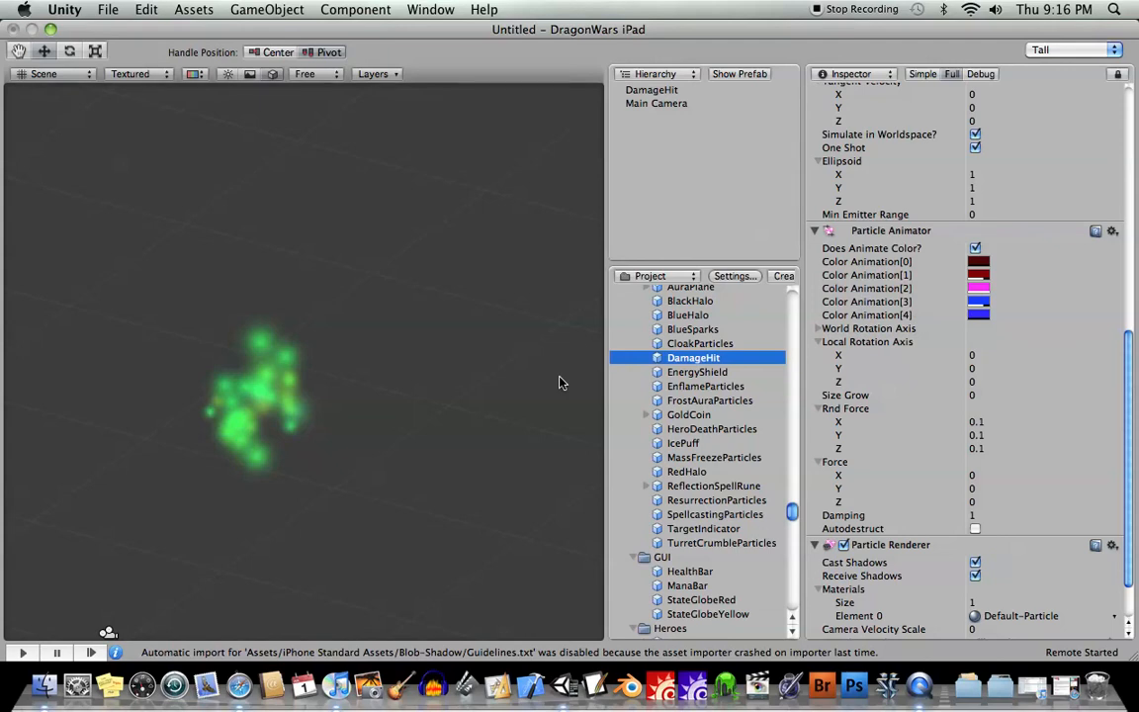
pyautogui.click(653, 89)
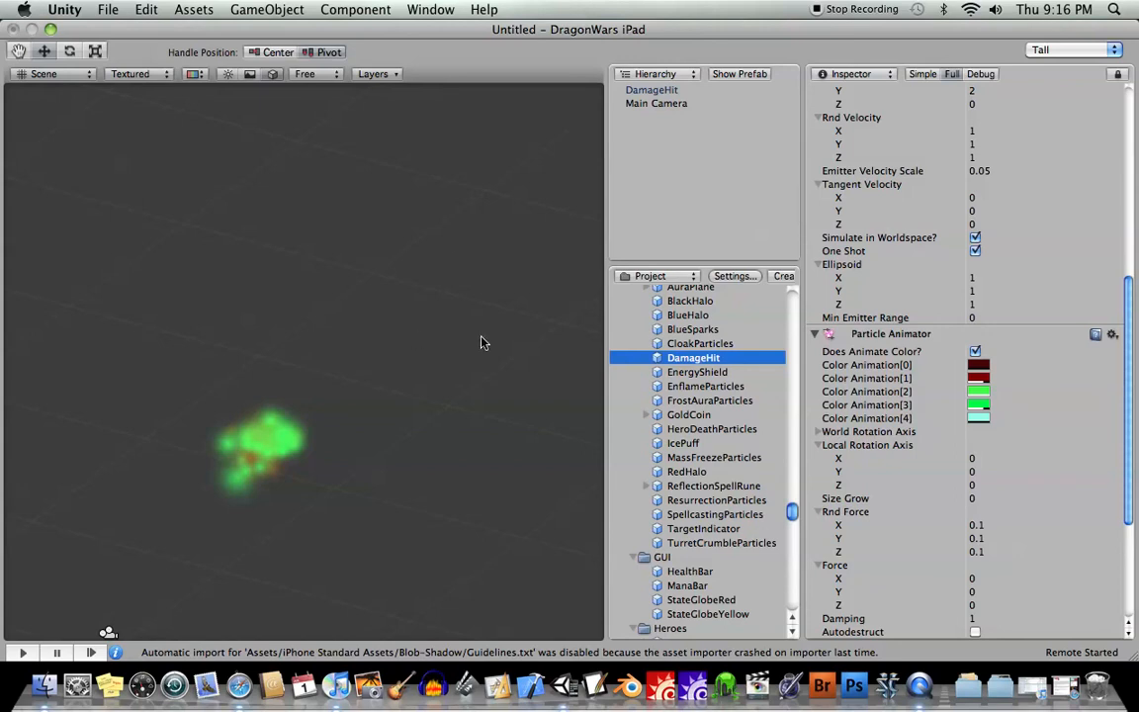
pyautogui.moveTo(457, 340)
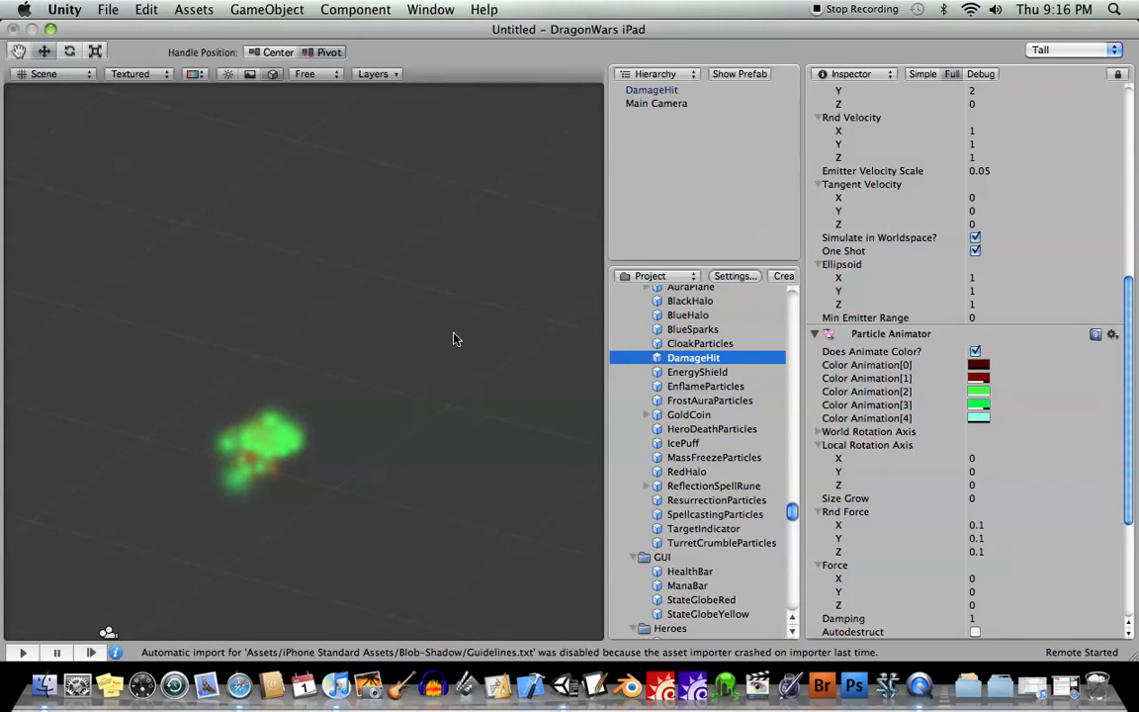
pyautogui.moveTo(985, 396)
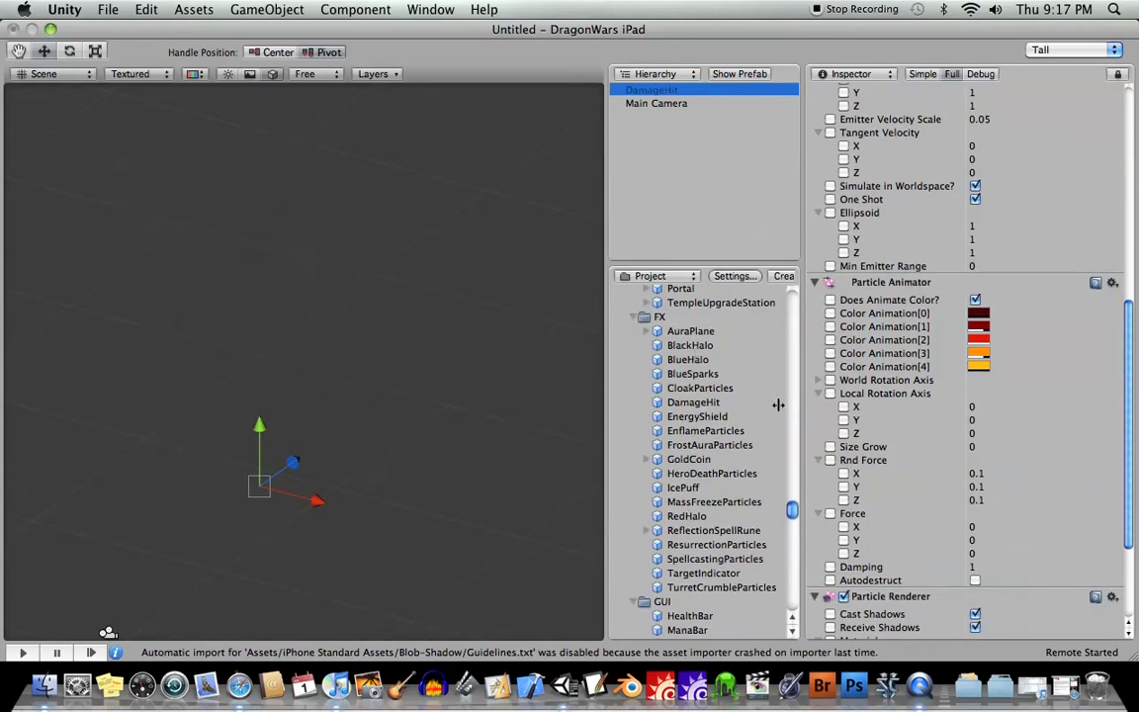
# - Add an Audio Source component to the DamageHit prefab via Component > Audio
pyautogui.click(692, 402)
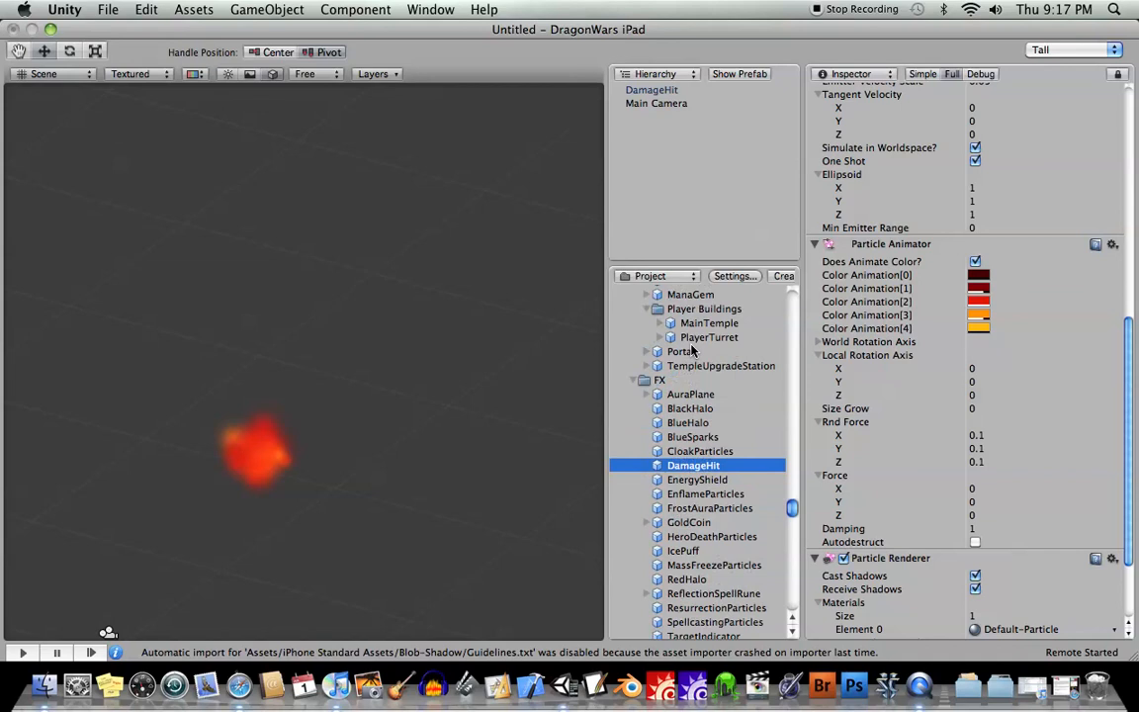
pyautogui.scroll(-3)
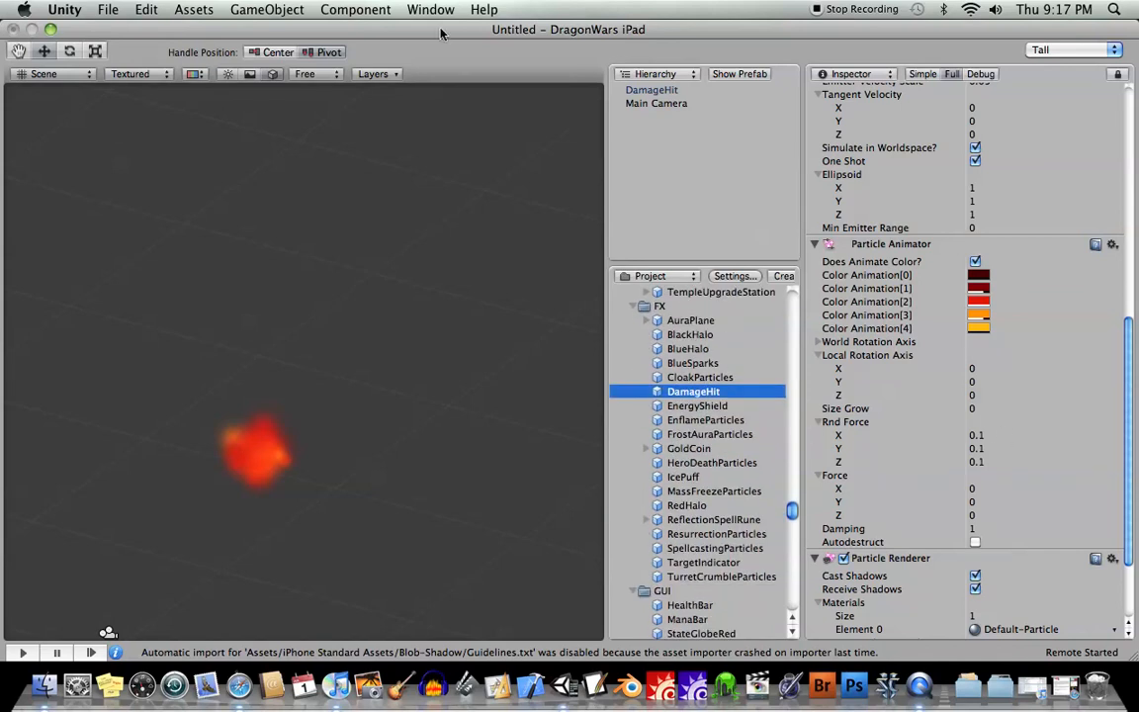
pyautogui.click(356, 8)
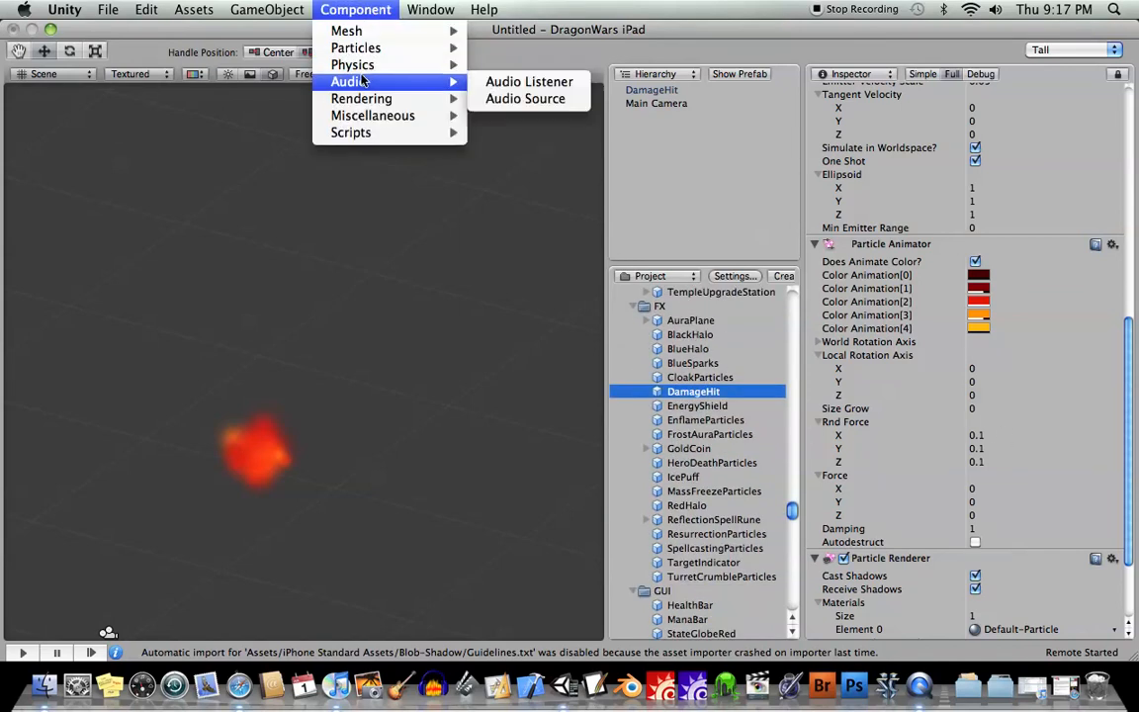
pyautogui.moveTo(530, 81)
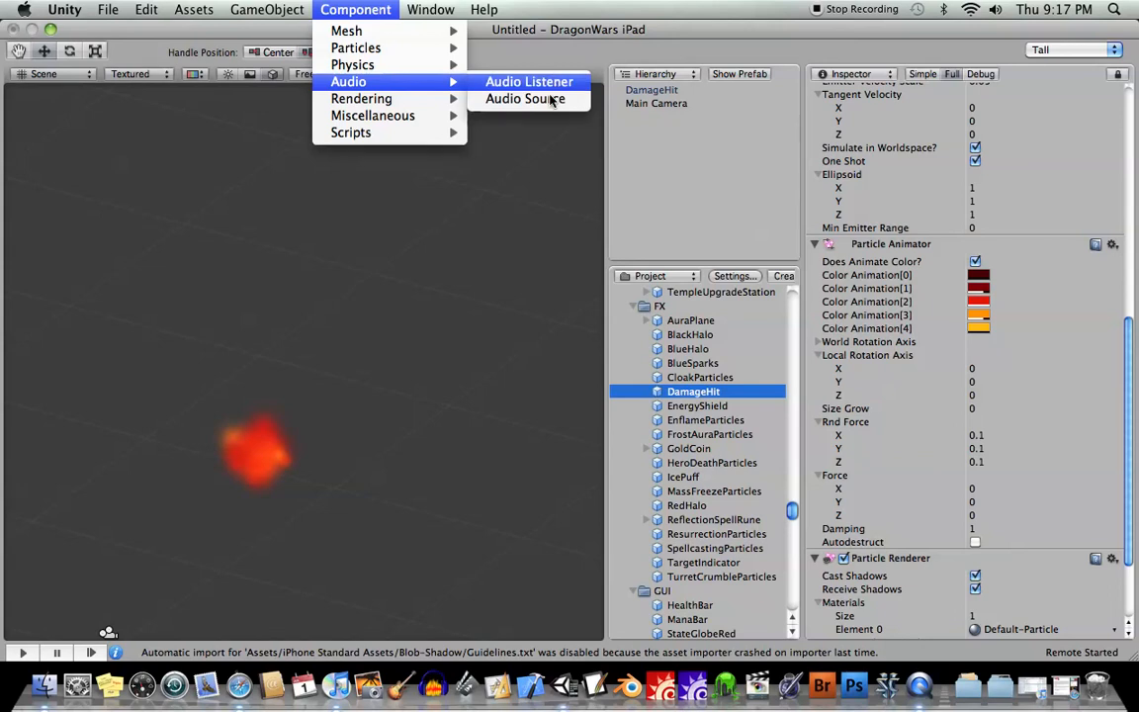
pyautogui.moveTo(526, 99)
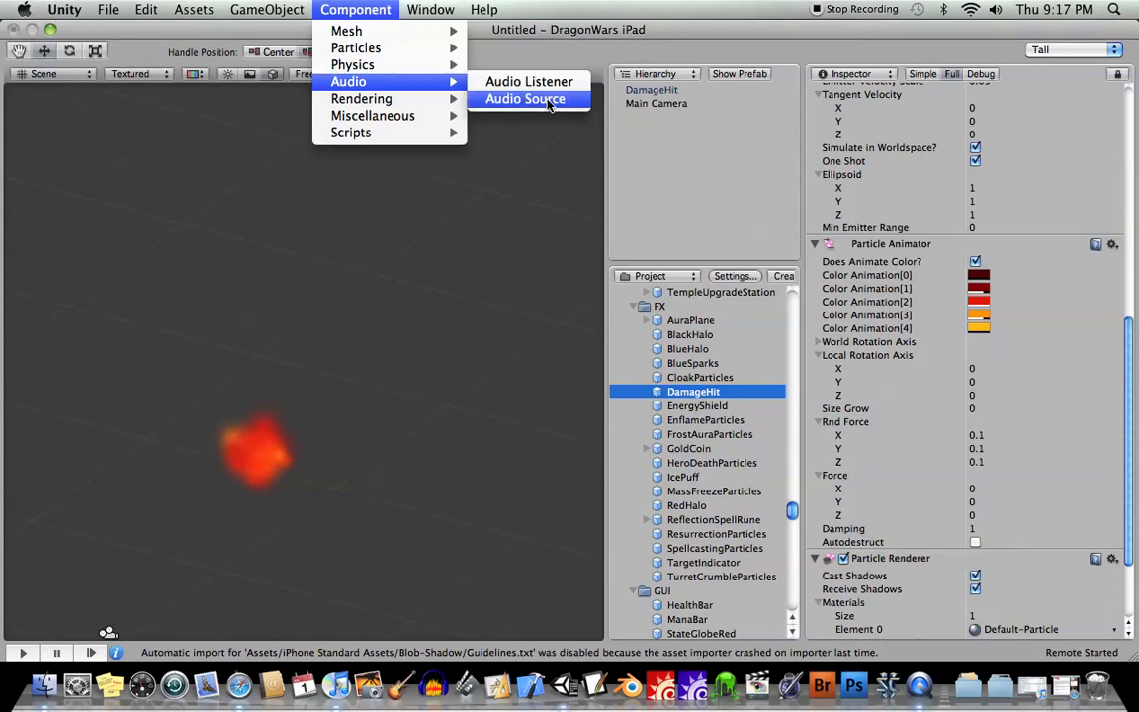
pyautogui.click(526, 99)
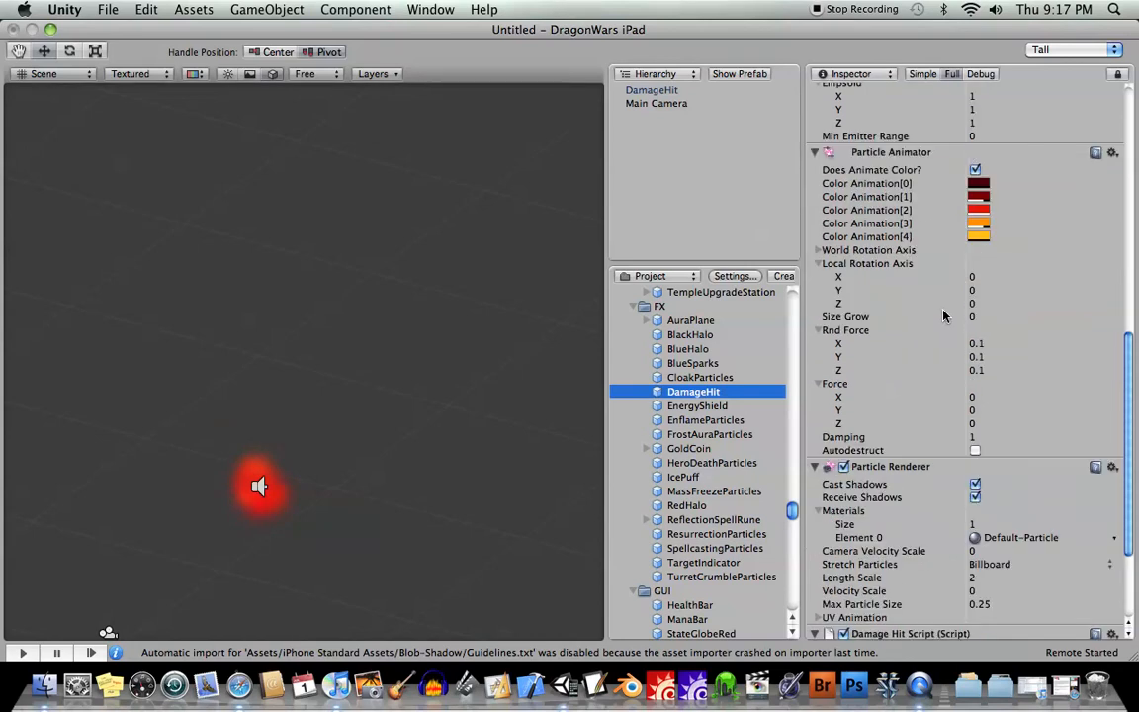
# - Review DamageHit in the scene and select the BlueSparks effect in the FX folder
pyautogui.scroll(-3)
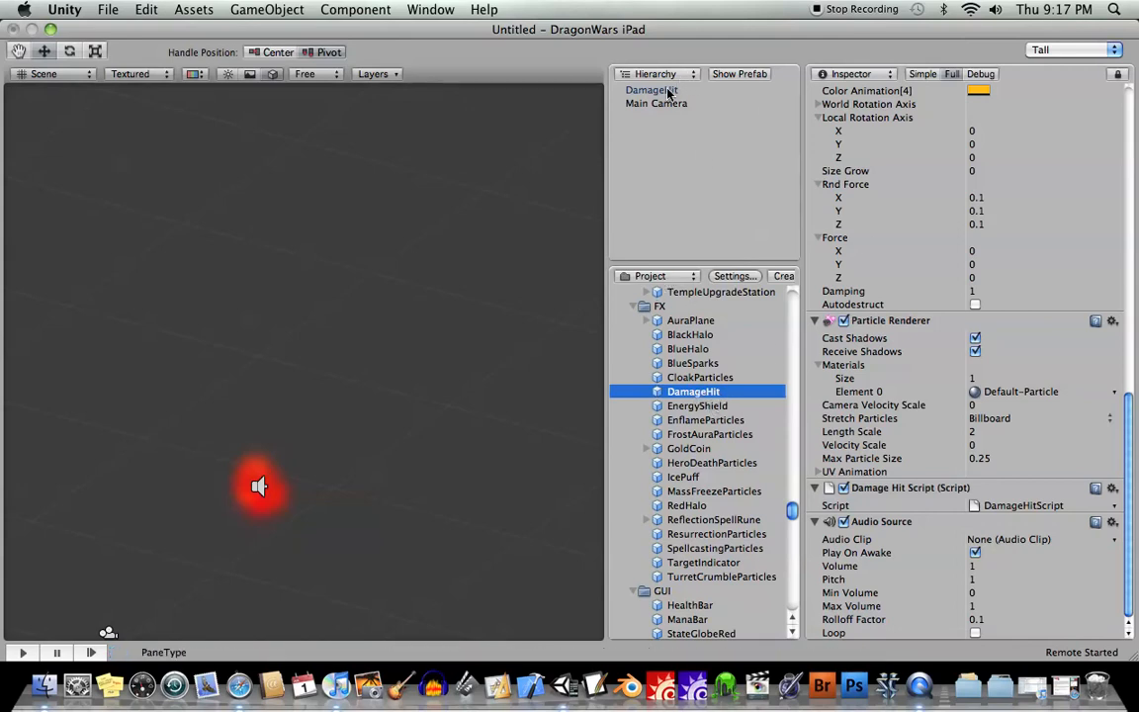
pyautogui.click(650, 91)
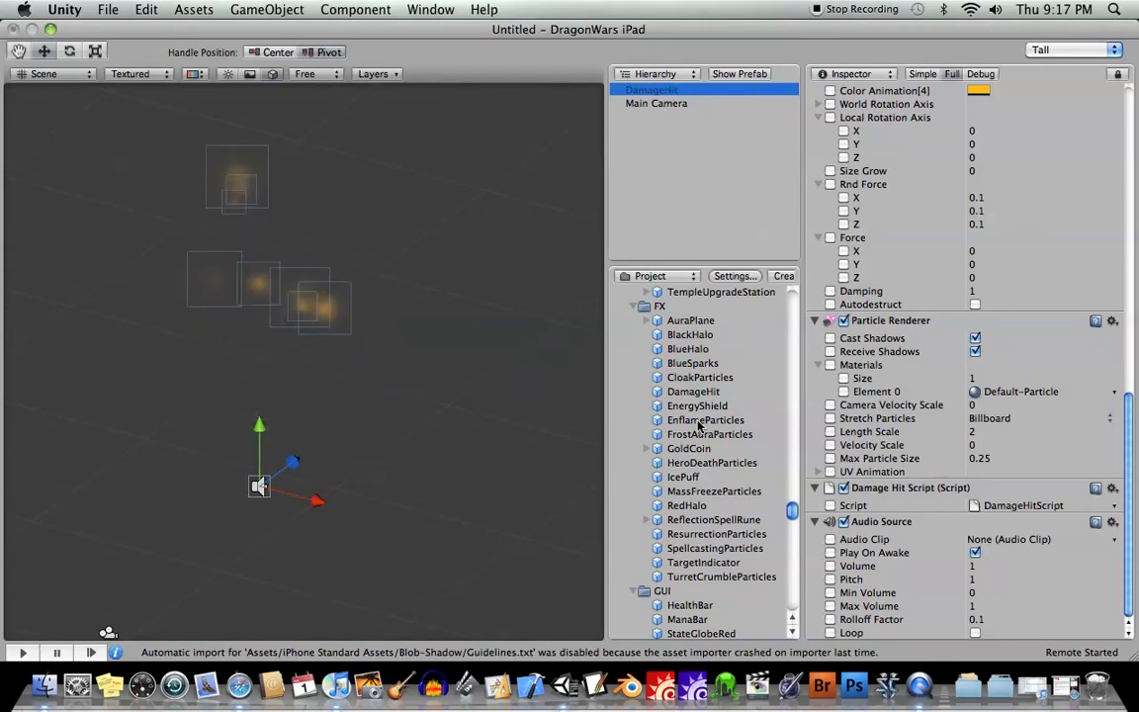
pyautogui.click(693, 391)
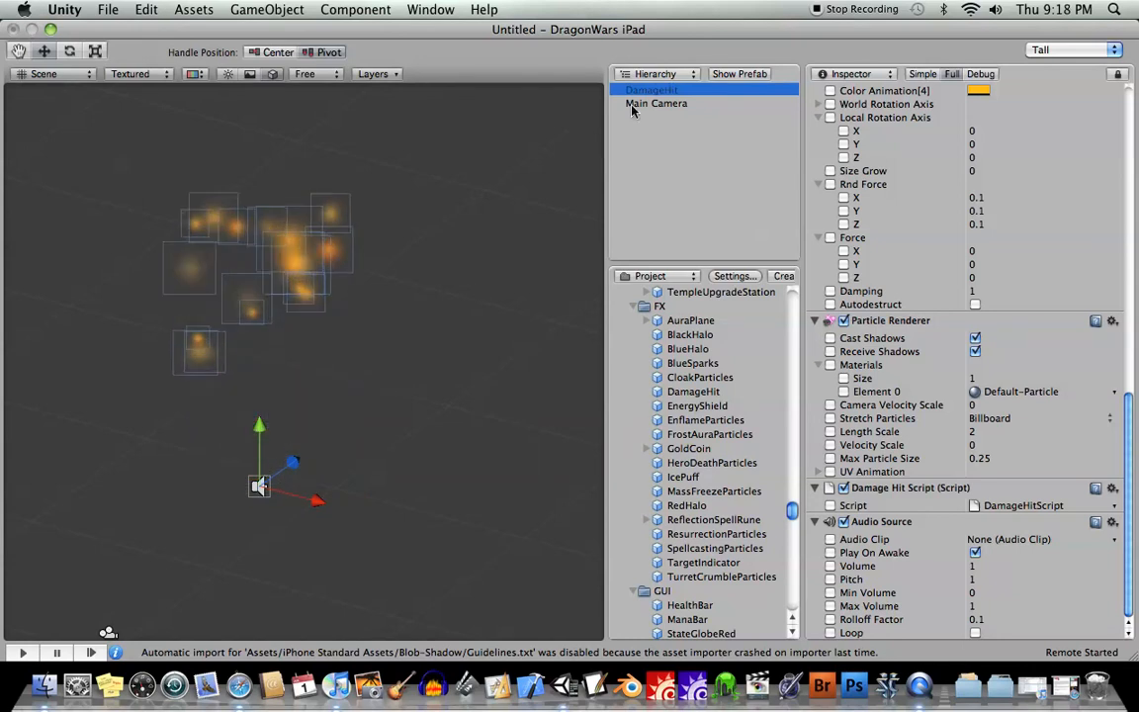
pyautogui.click(693, 364)
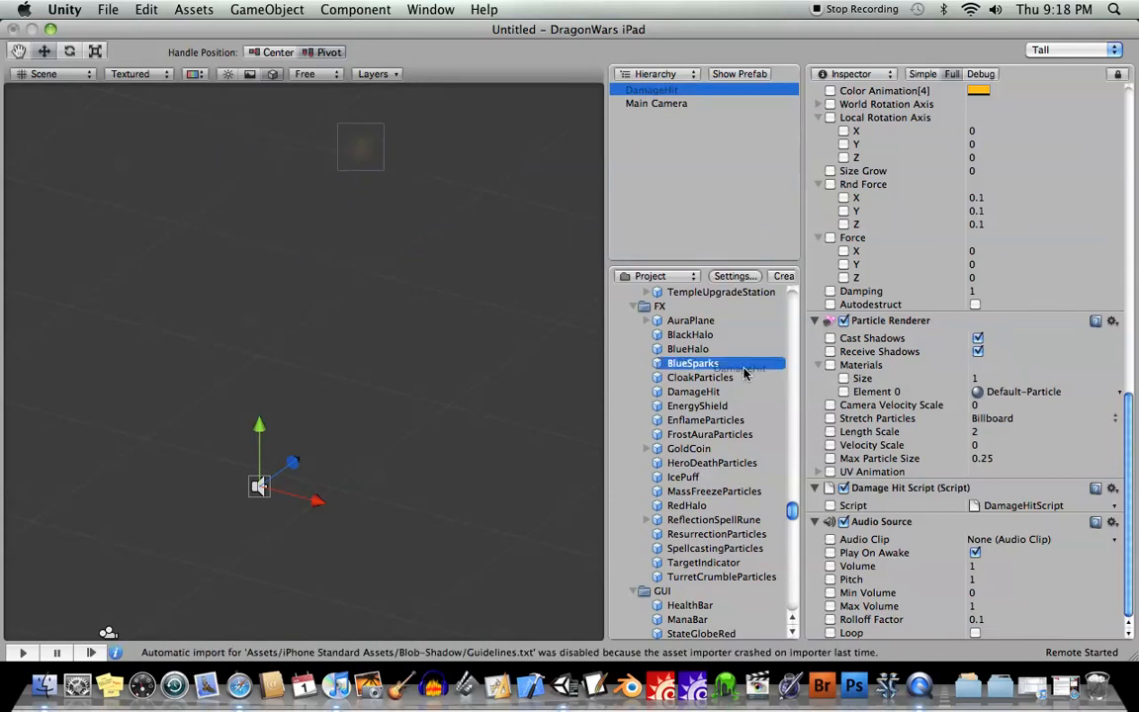